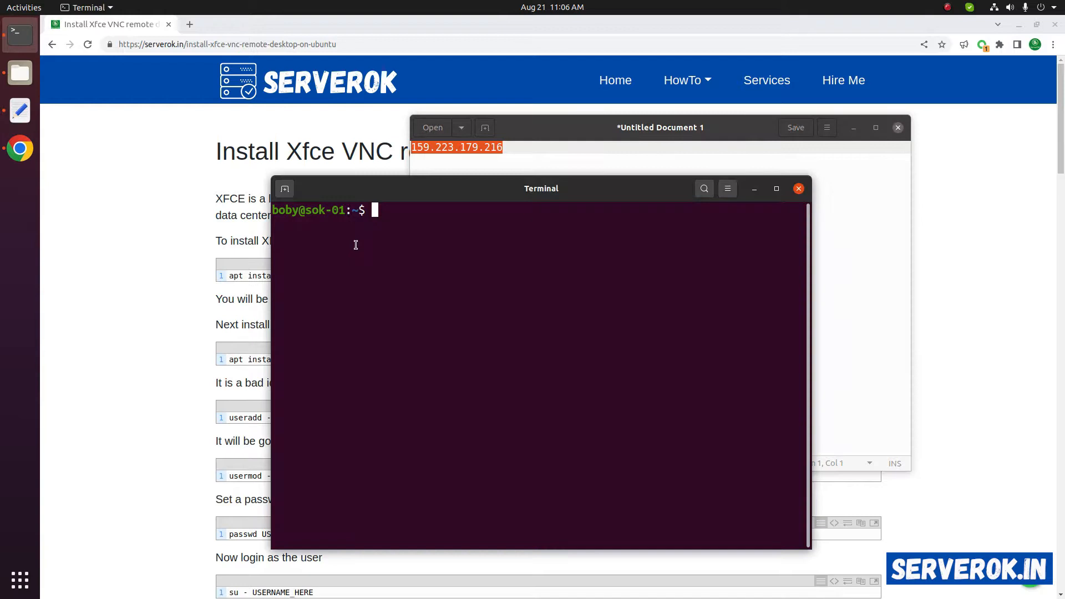
Step: SSH into 159.223.179.216 as root and authenticate
type("ss")
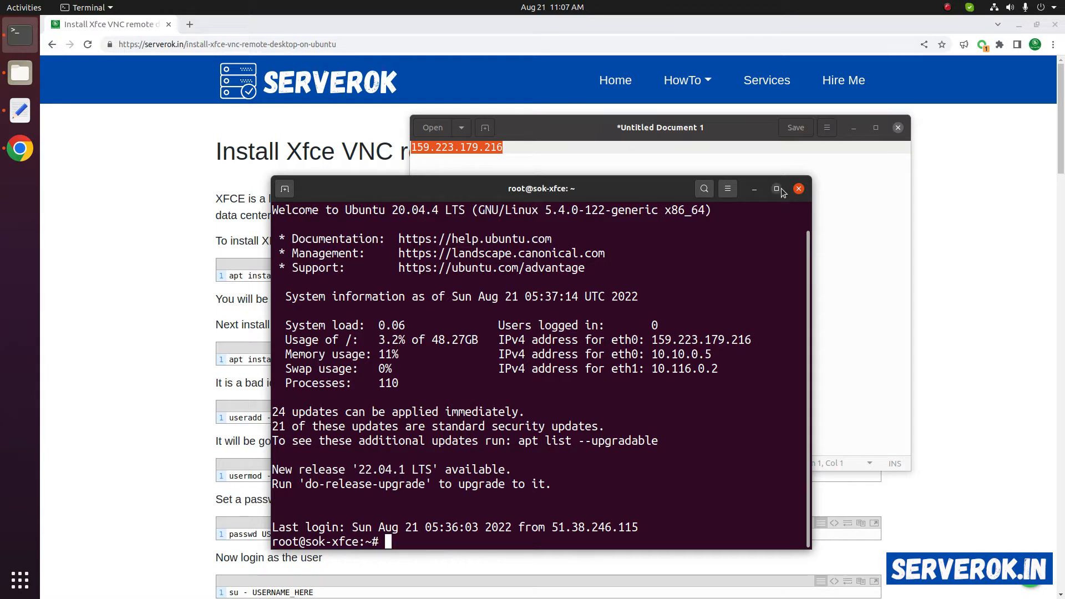
left_click(798, 188)
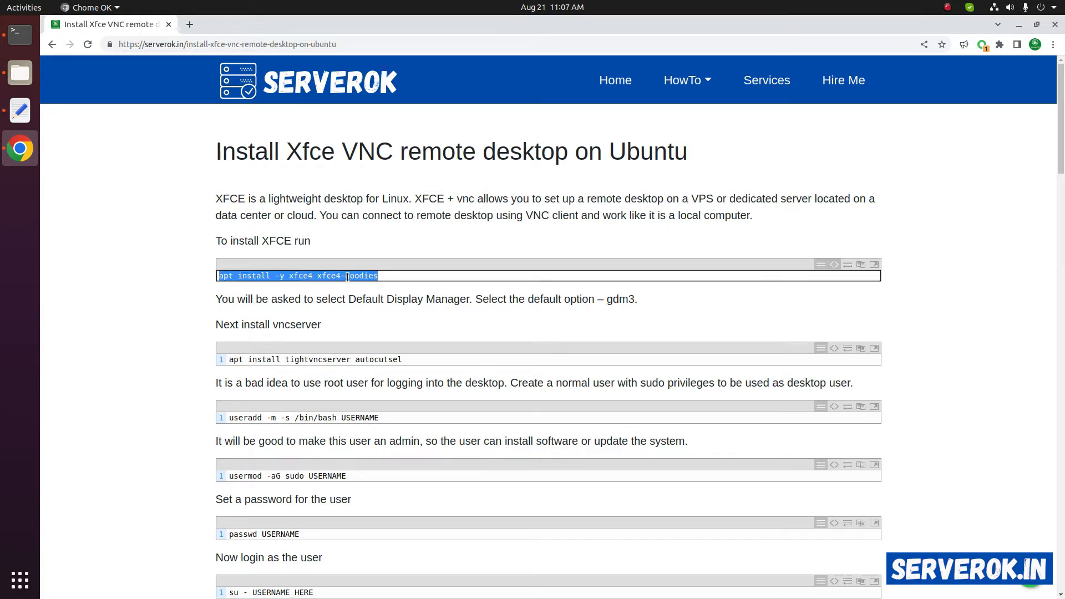
Step: Install xfce4 and xfce4-goodies, then tightvncserver and autocutsel with apt
left_click(18, 36)
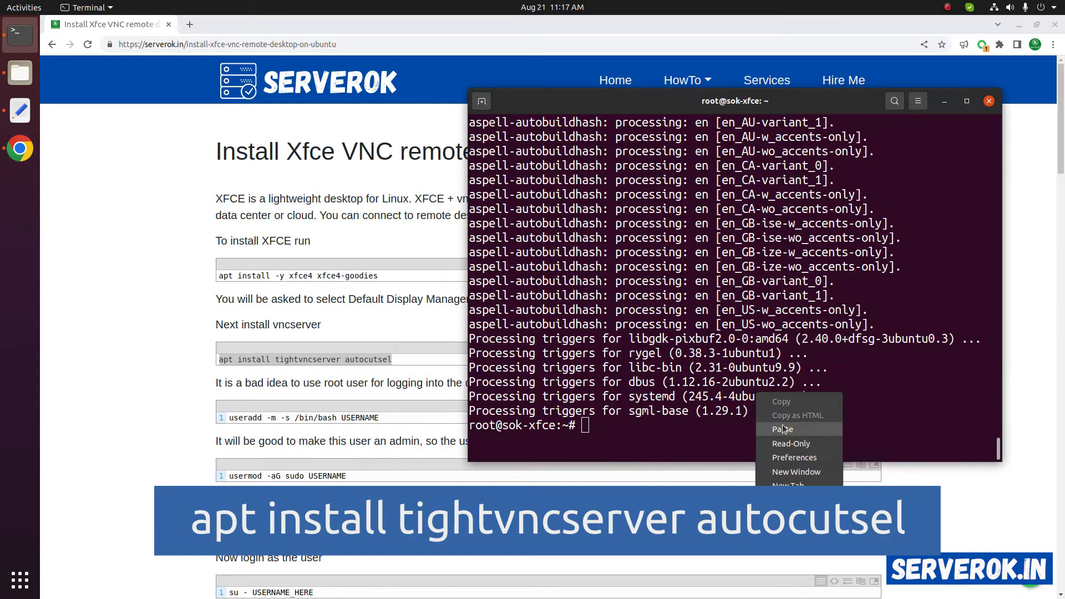
left_click(782, 428)
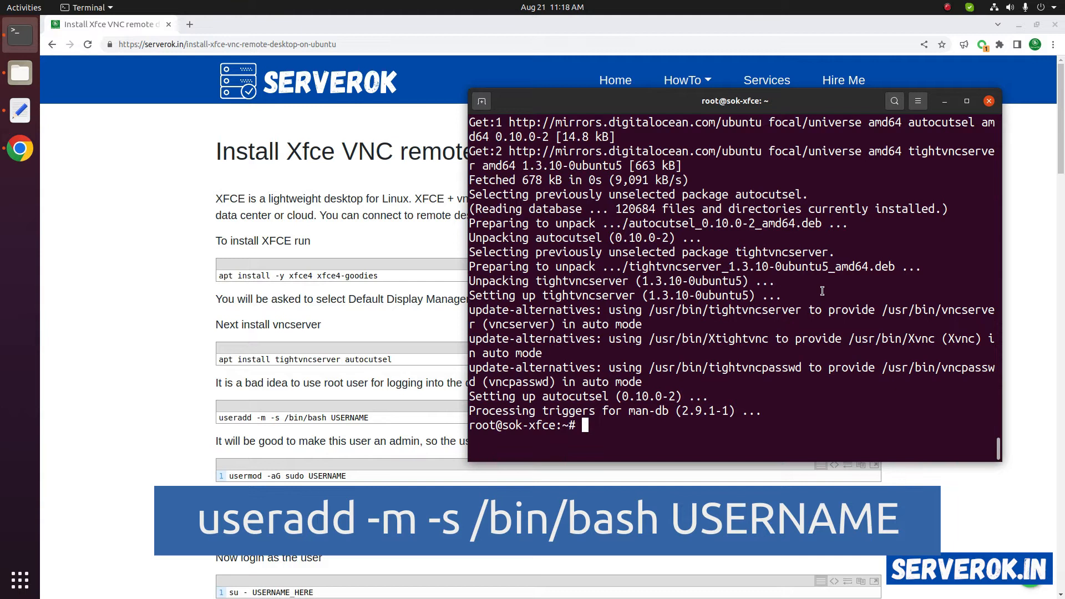
Step: Create user 'desktop' with a home folder and /bin/bash shell
type("useradd -m -s /bin/")
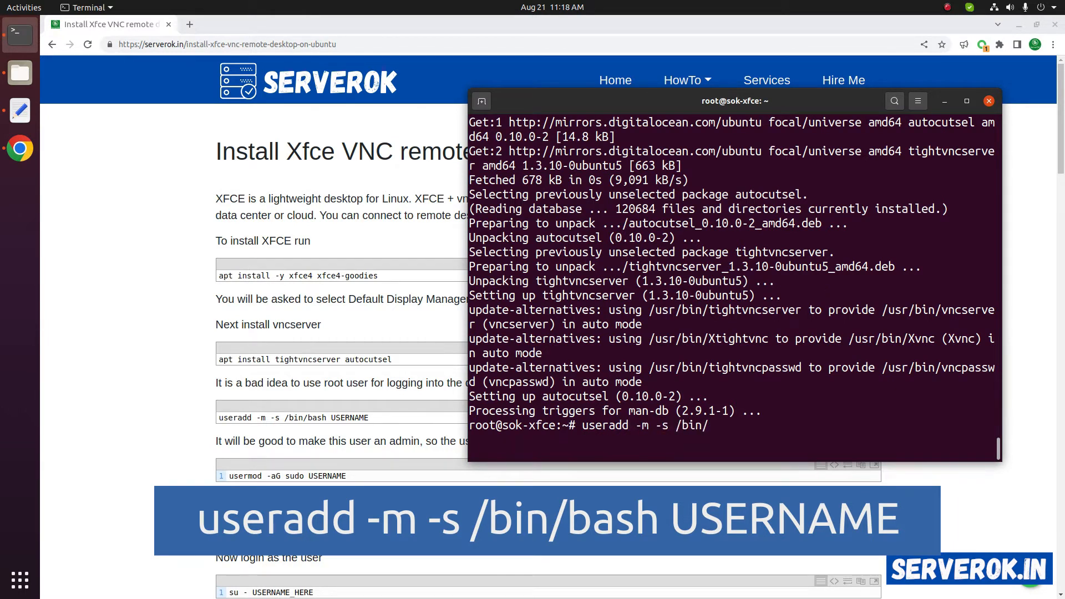
type("bash")
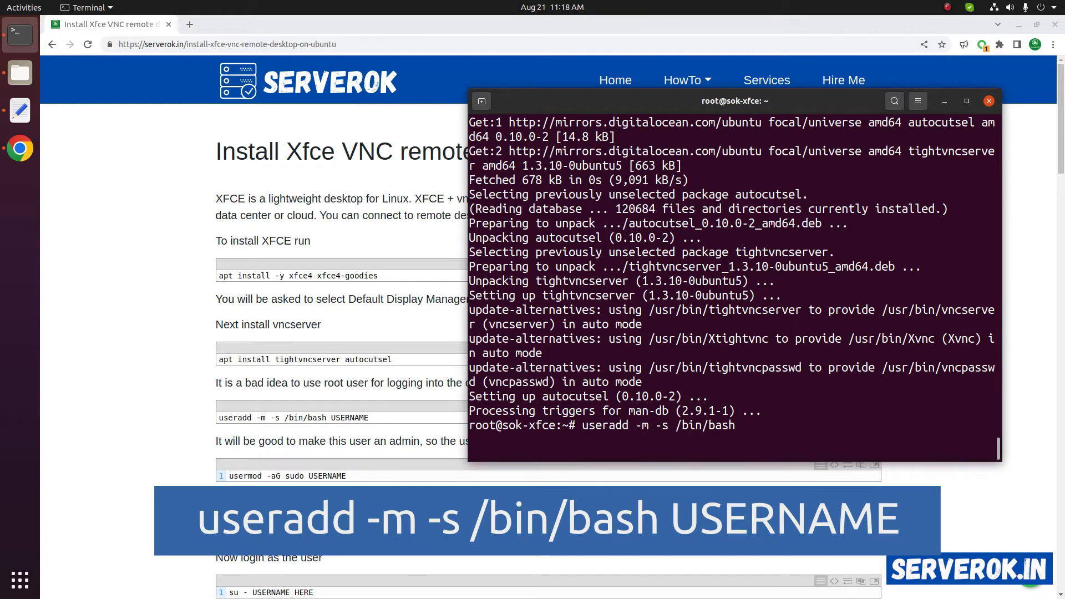
type("d")
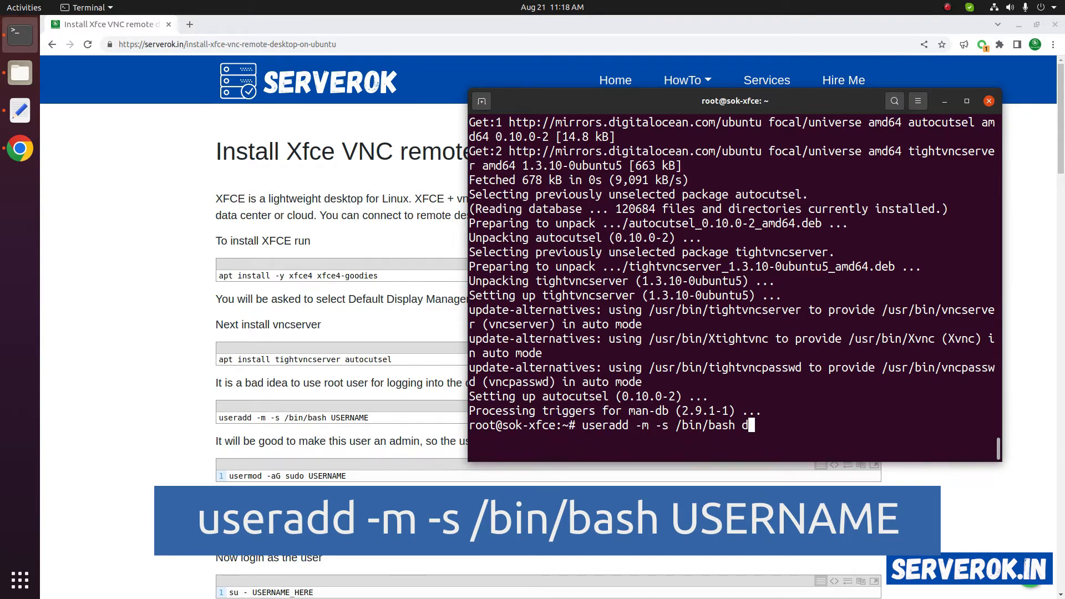
type("esktop")
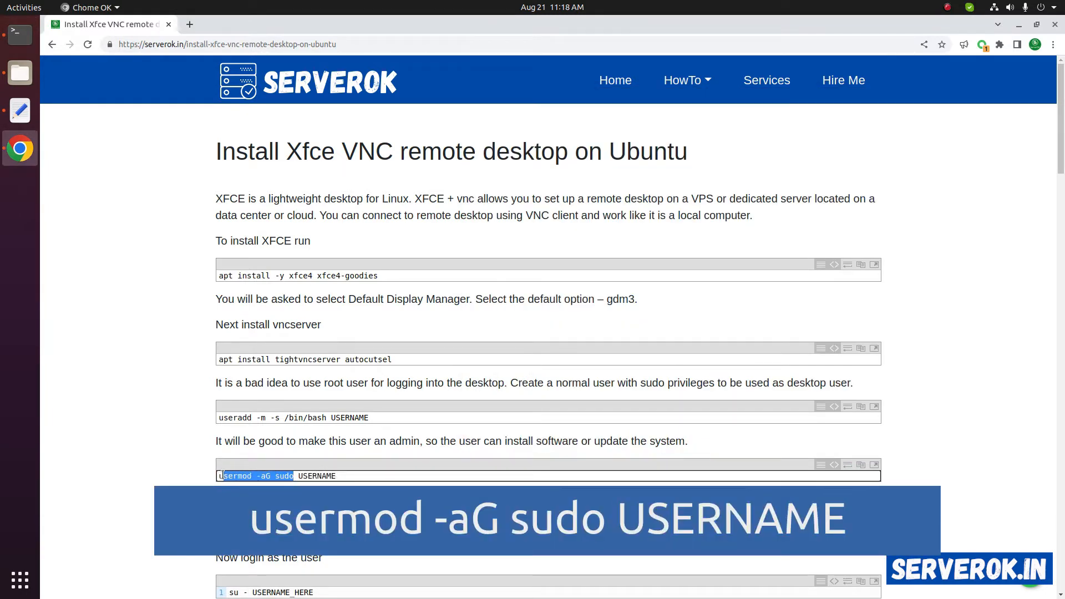
Step: Add 'desktop' to the sudo group and set its password
right_click(278, 476)
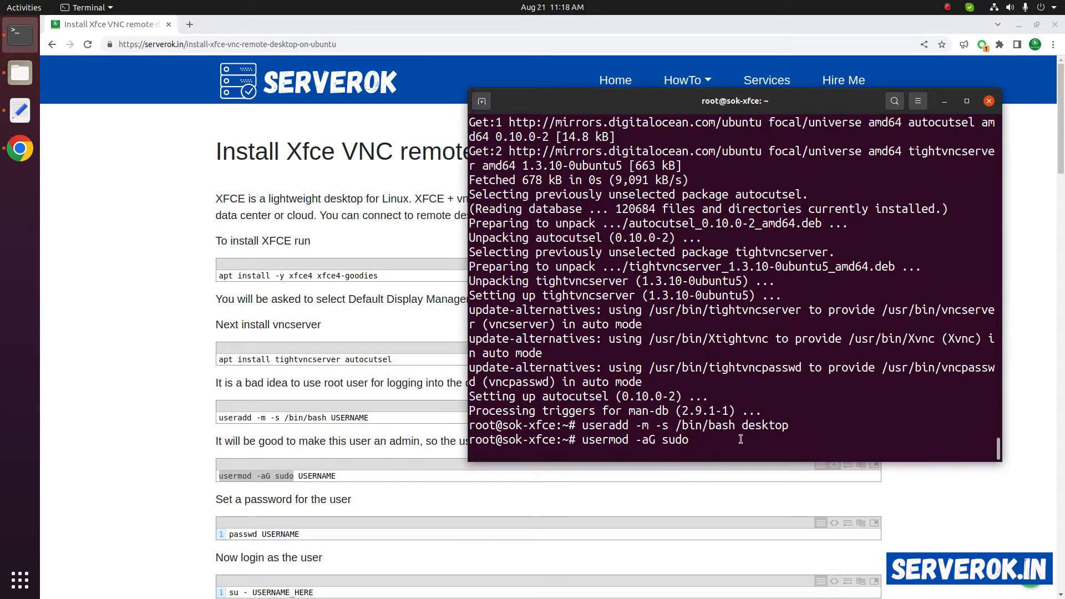
type("deskto")
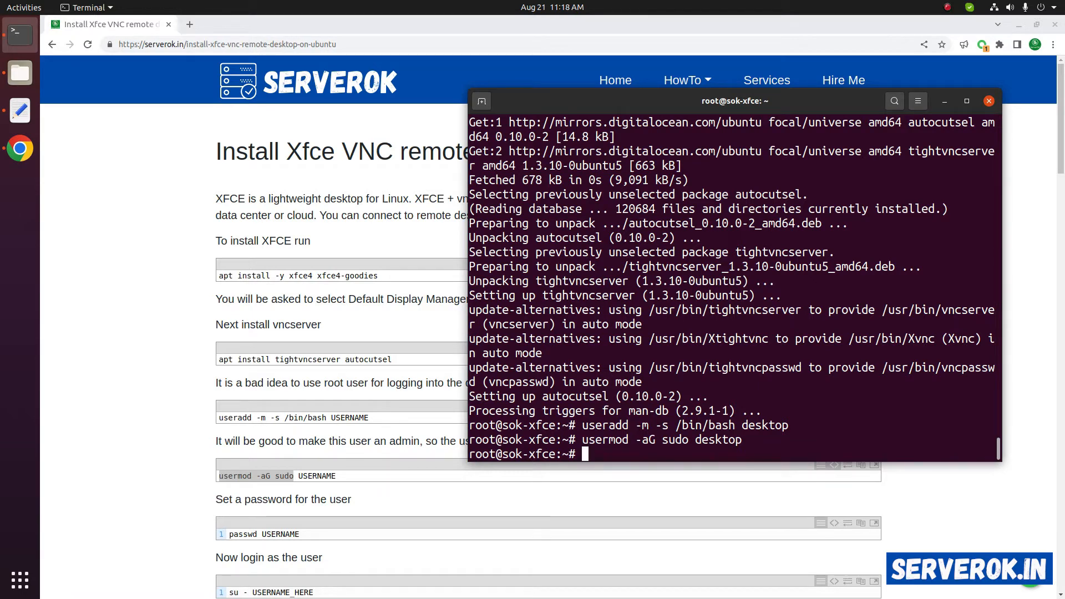
type("passwd desktop")
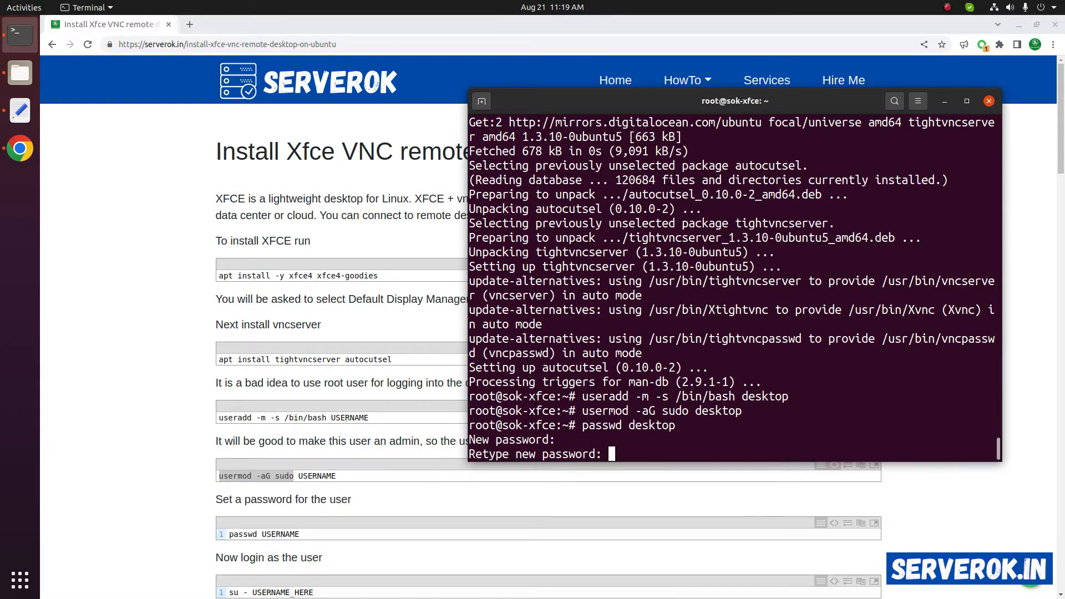
key("Return")
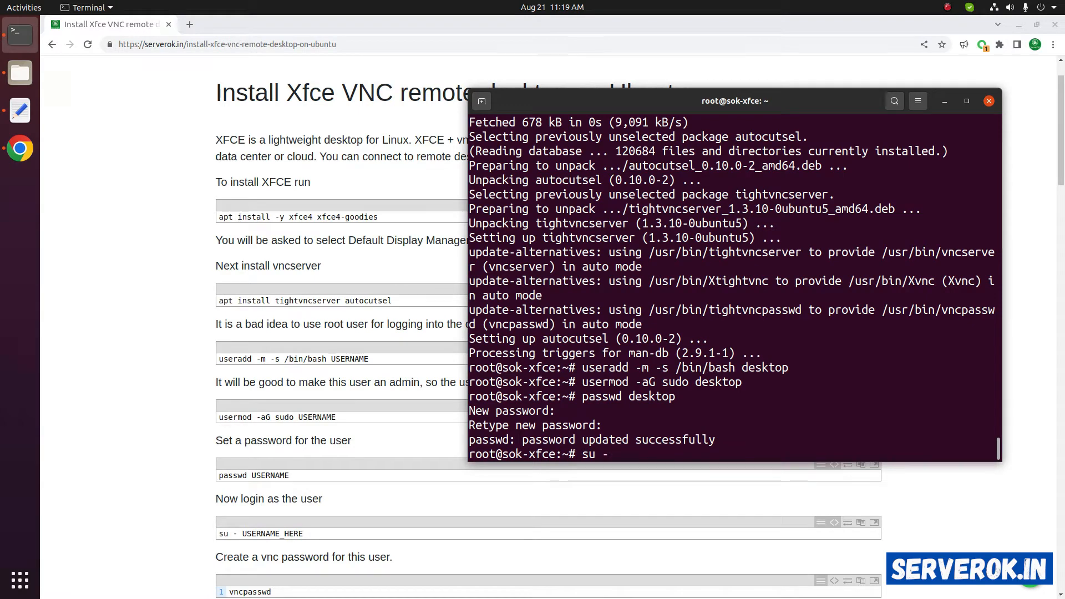
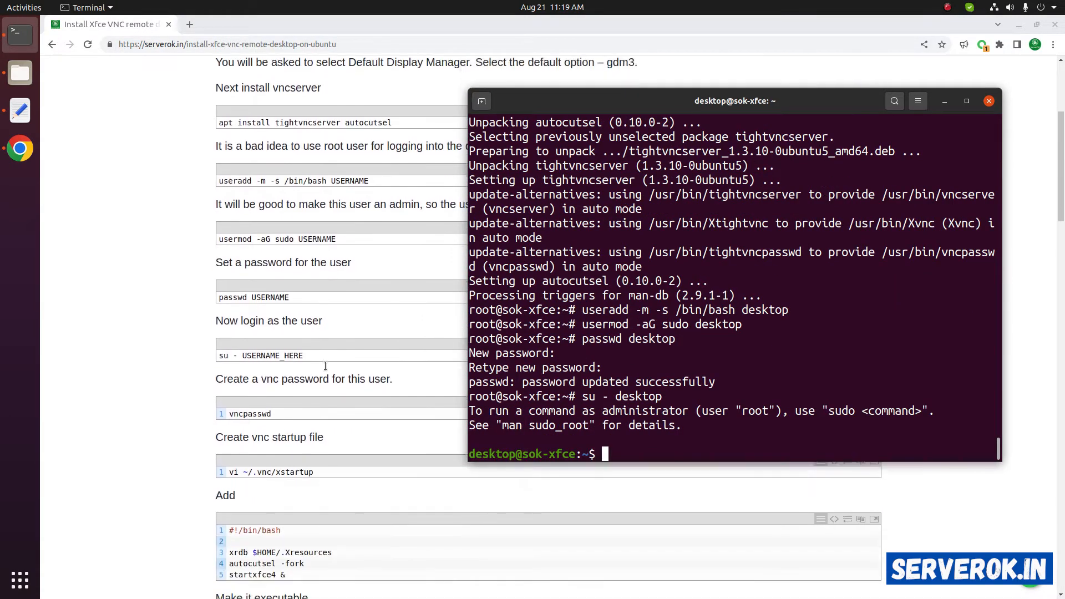
Step: As user 'desktop', set a VNC password and decline a view-only password
scroll("down", 3)
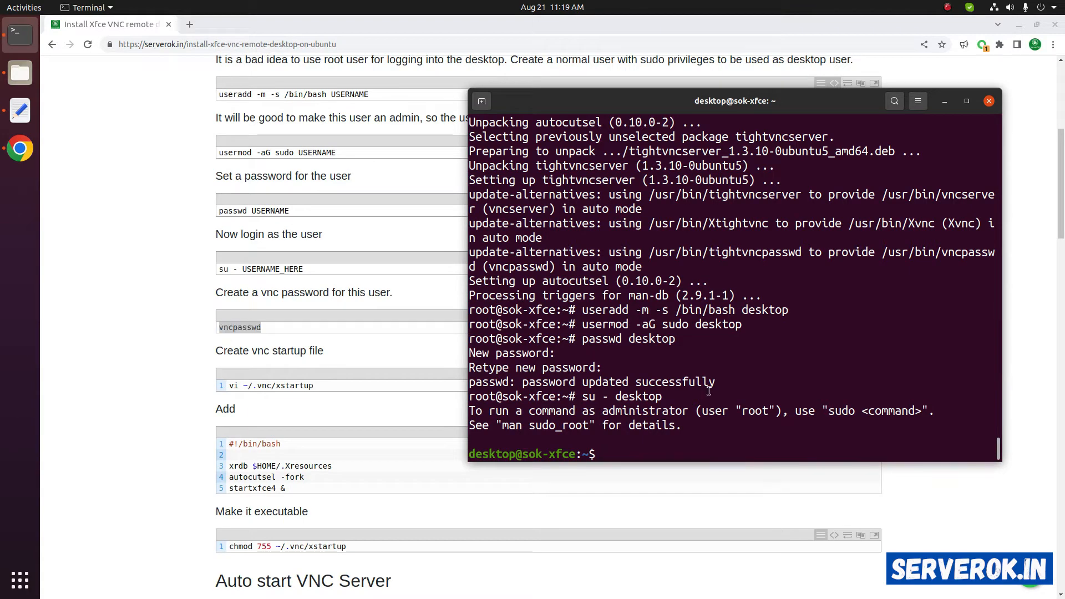
type("vncpasswd")
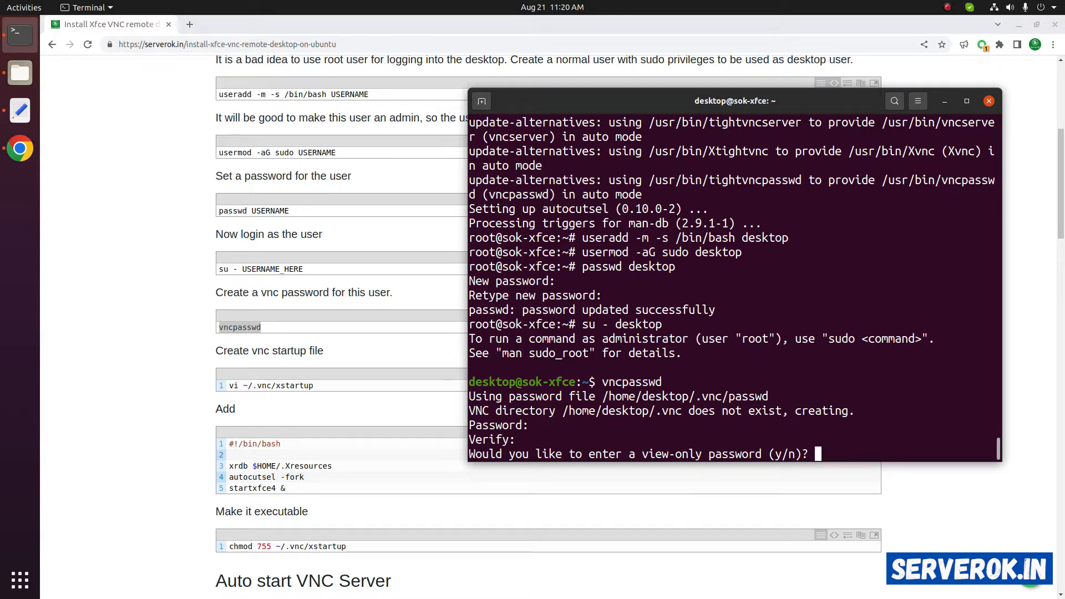
type("n")
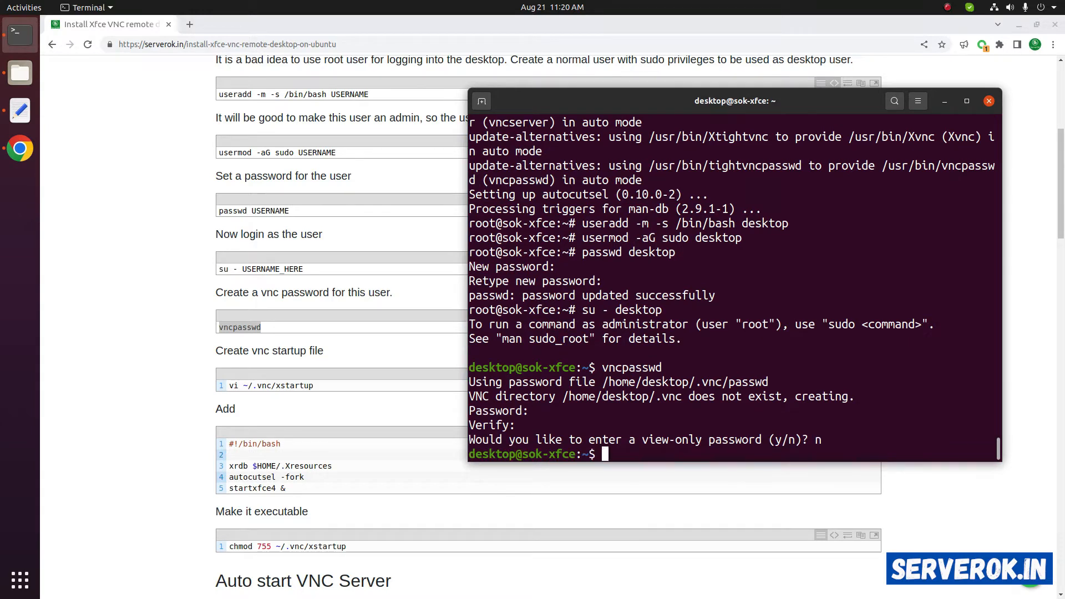
type("vi ~/.vnc/")
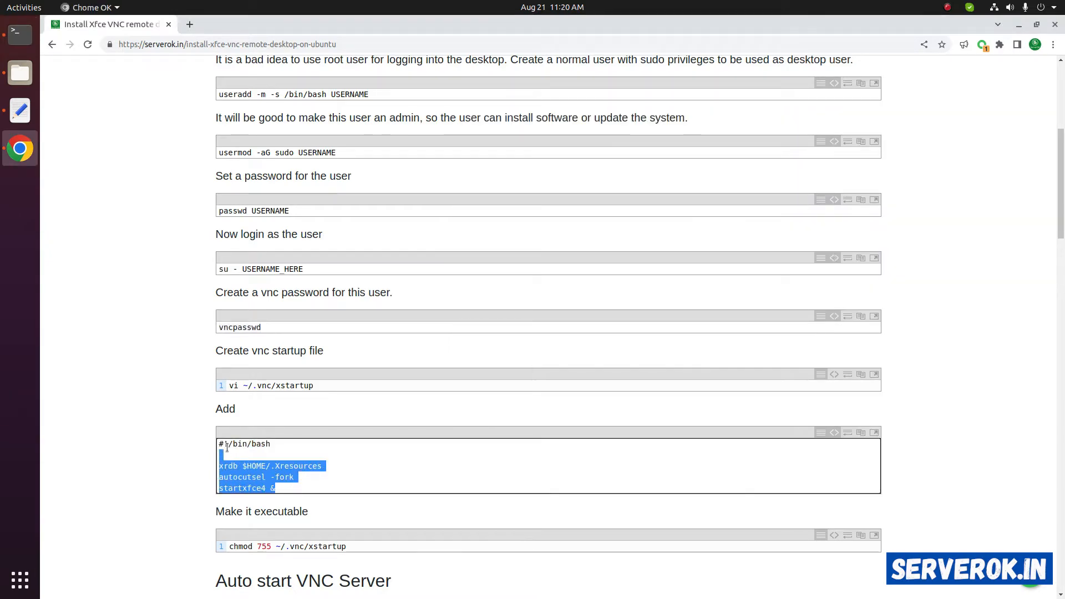
Step: Save an XFCE-launching ~/.vnc/xstartup, make it executable, and start vncserver on :1
left_click(15, 36)
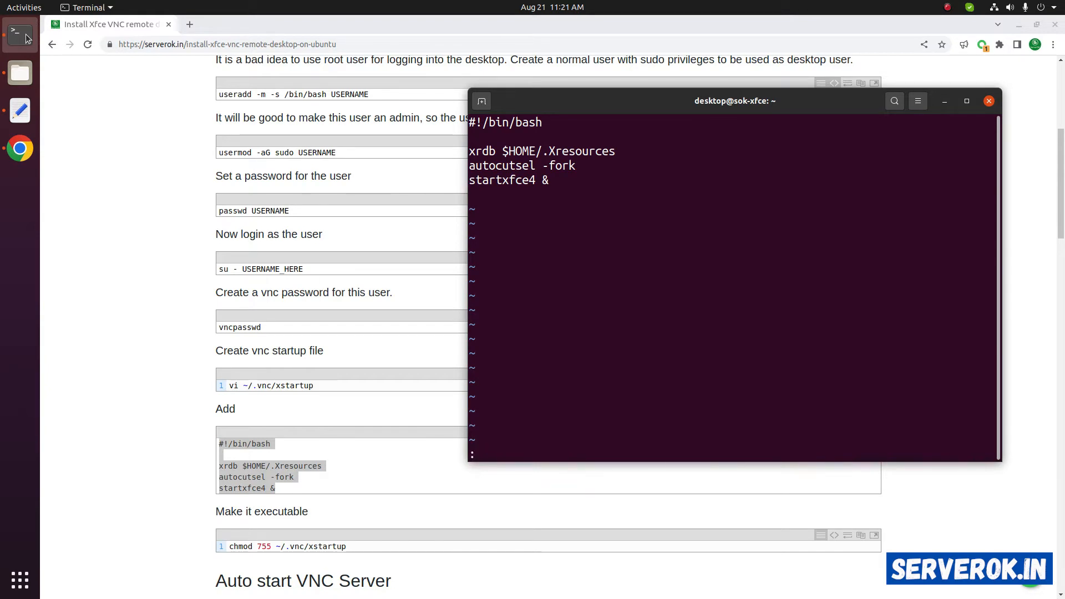
type("w")
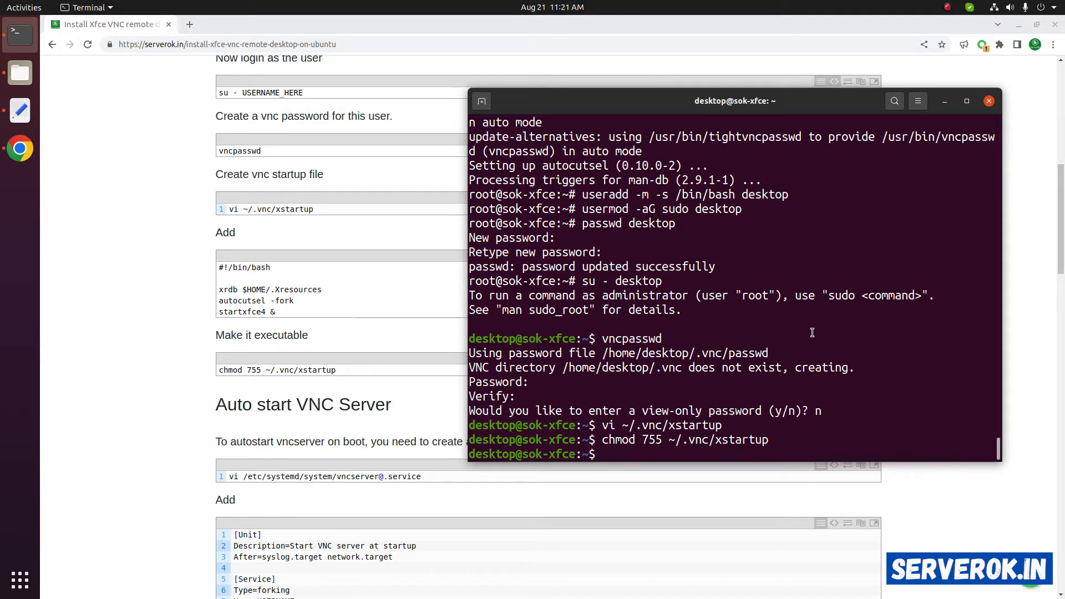
type("vn")
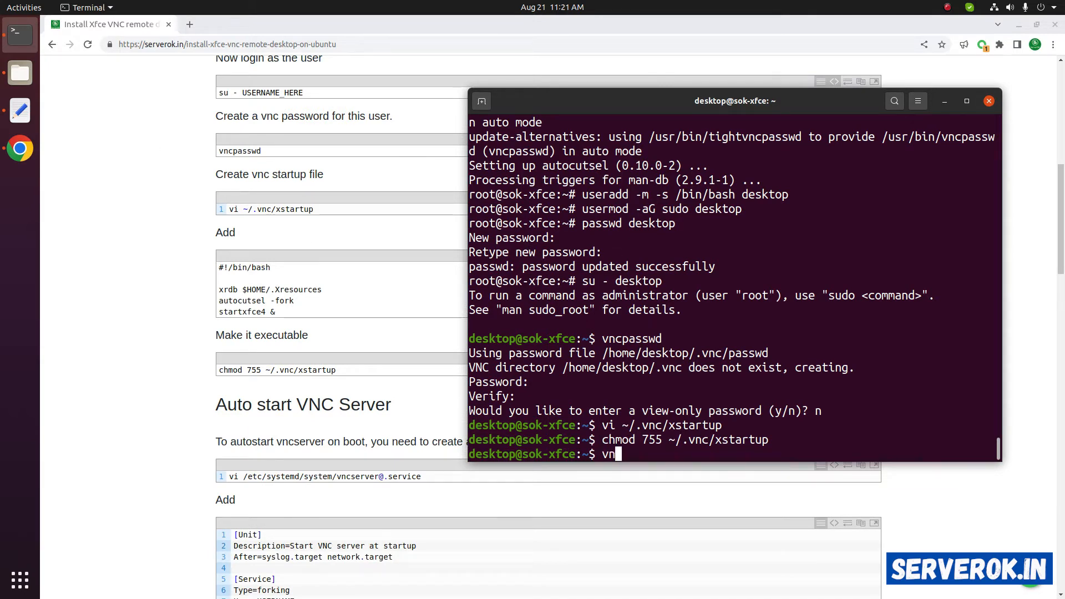
key("Return")
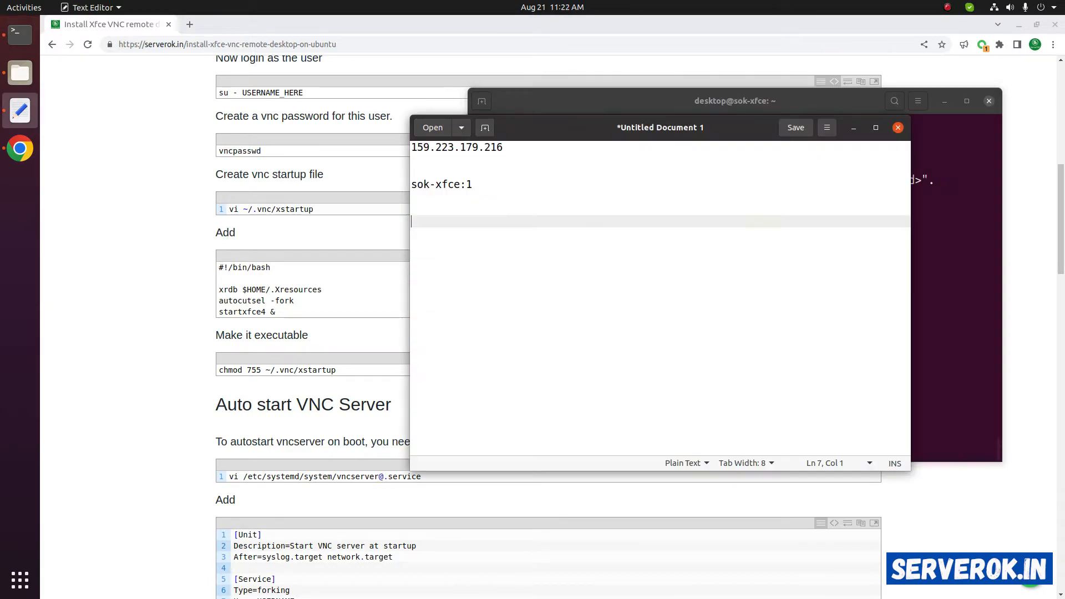
type("159.223.179.216:1")
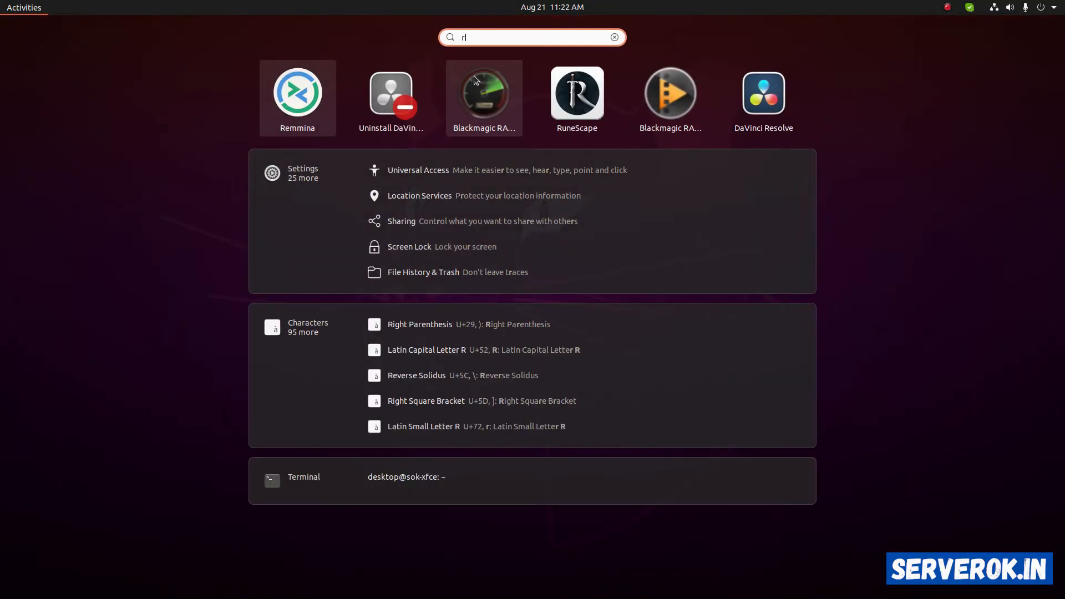
Step: Start a new Remmina VNC connection profile for 159.223.179.216:1
left_click(296, 98)
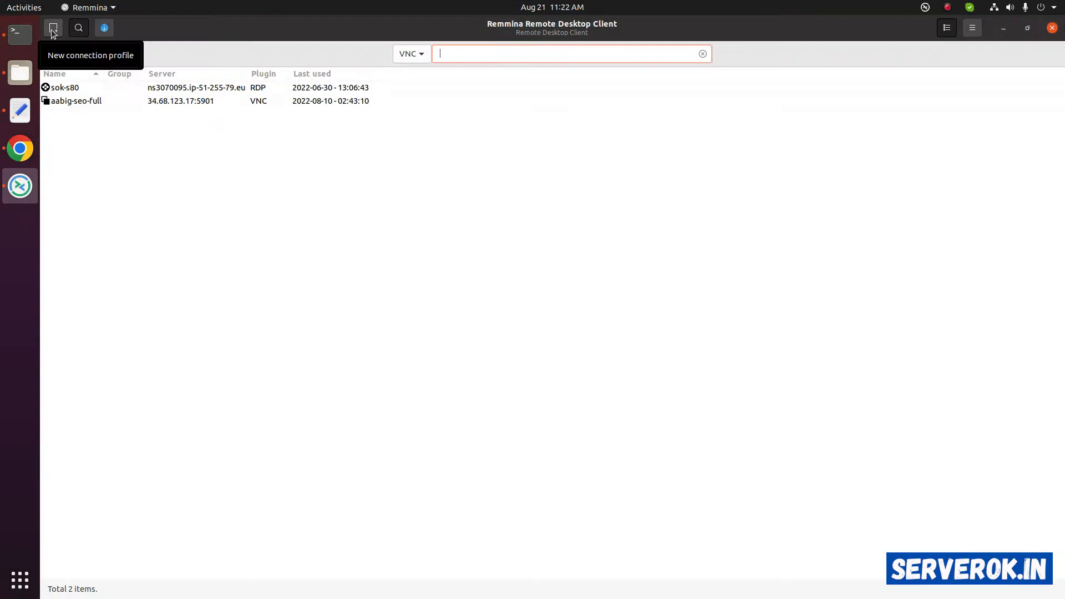
left_click(53, 28)
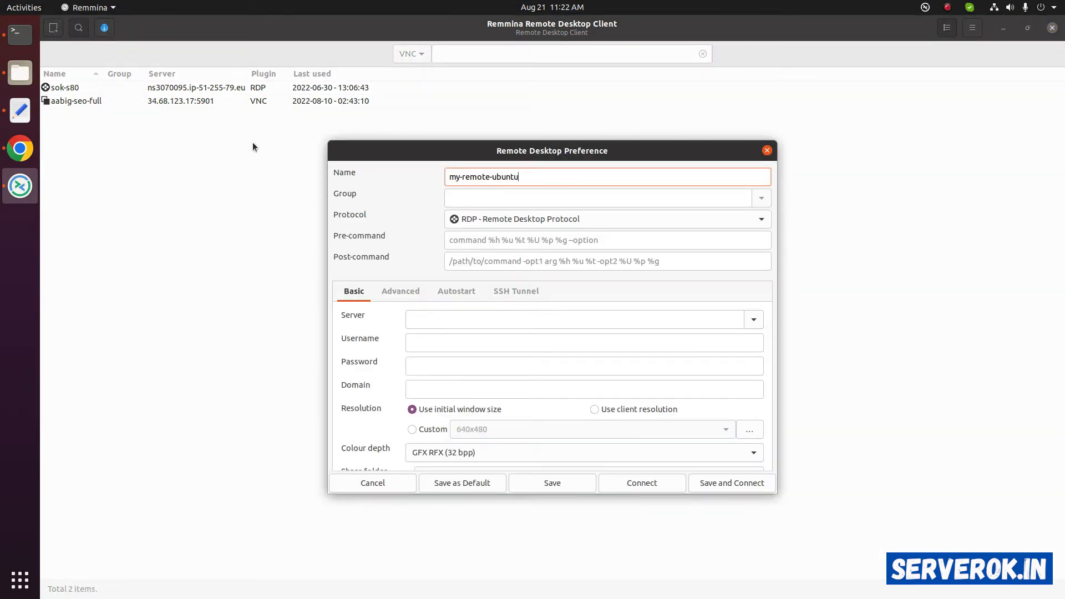
left_click(760, 219)
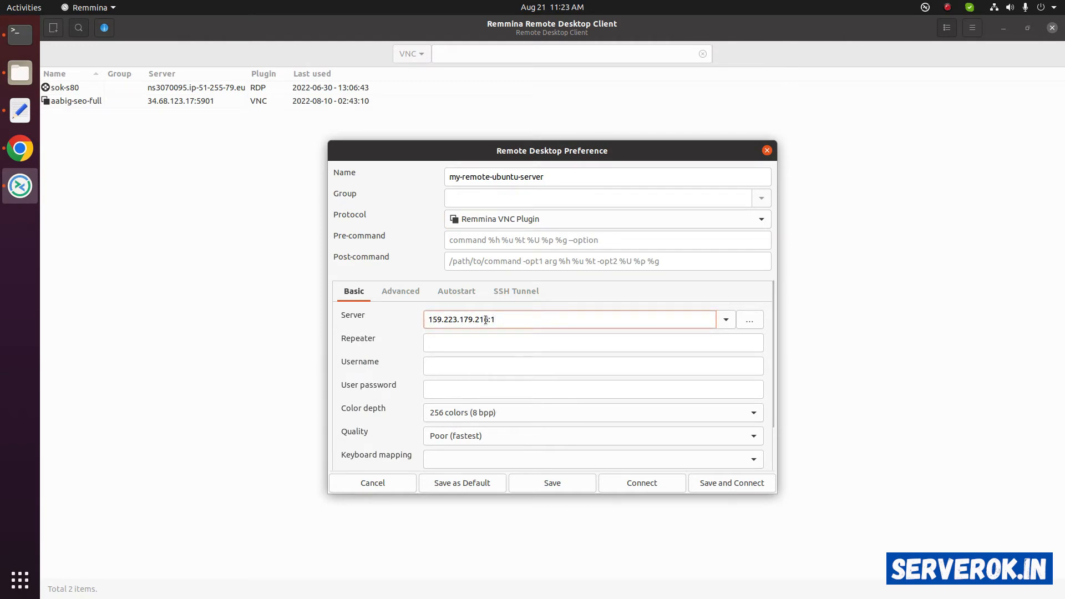
left_click(506, 319)
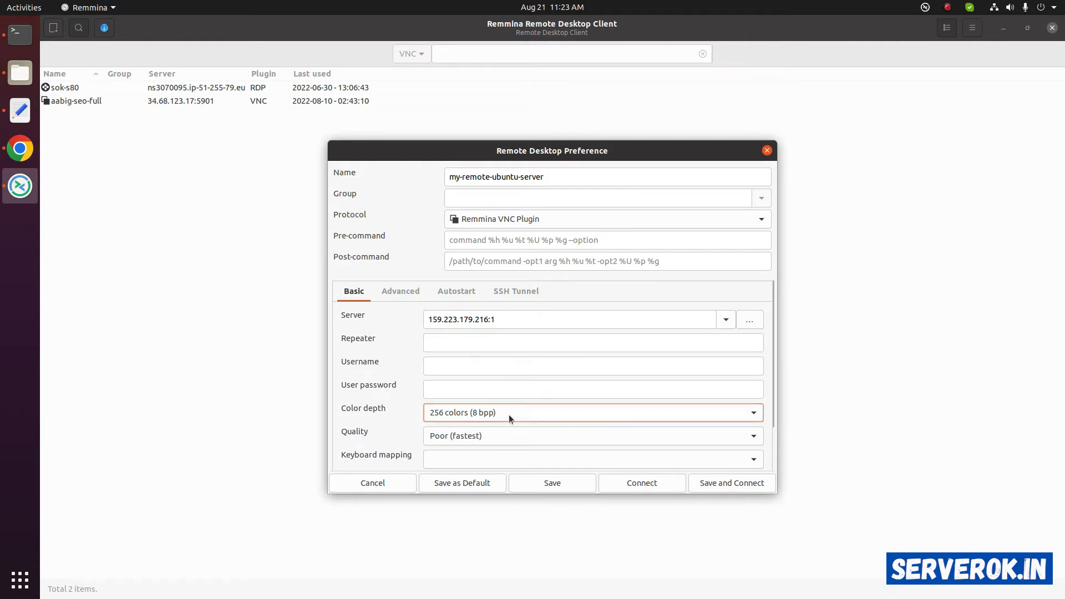
Step: Set True color (32 bpp) and Medium quality, then save my-remote-ubuntu-server
left_click(591, 412)
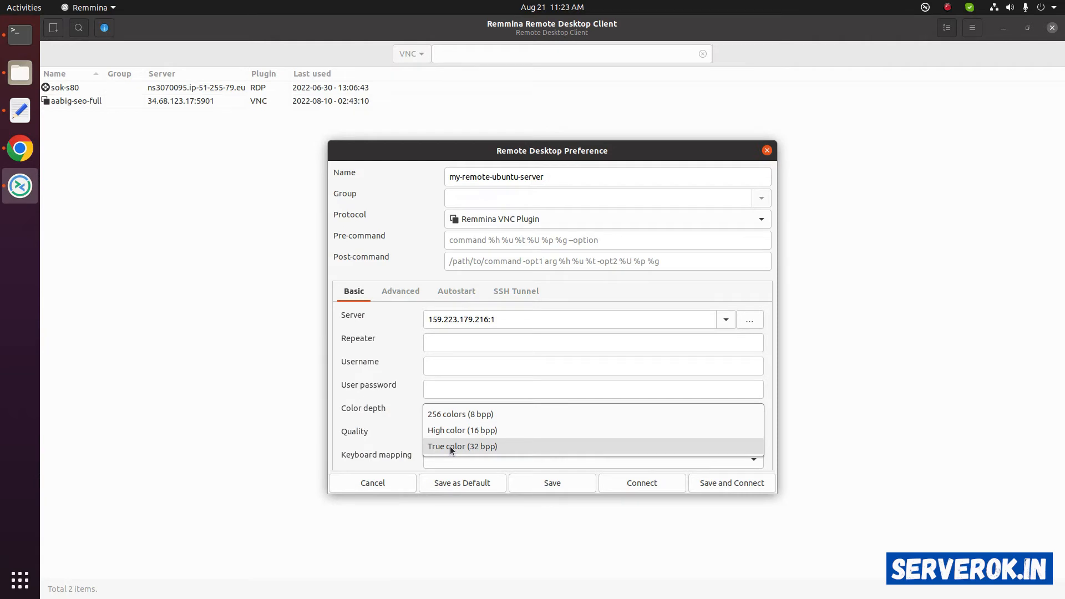
left_click(463, 446)
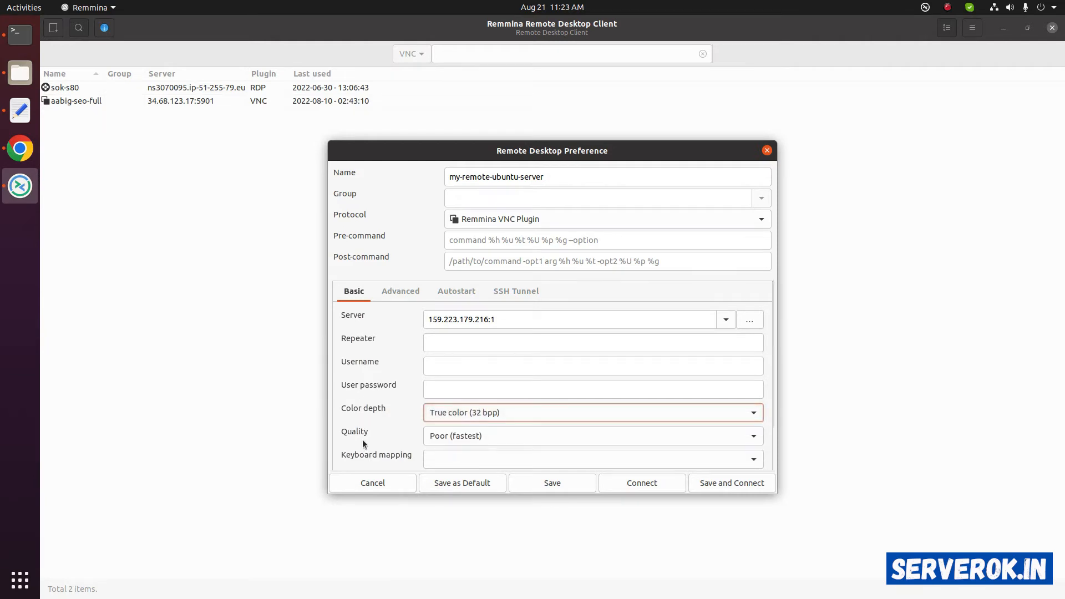
mouse_move(484, 441)
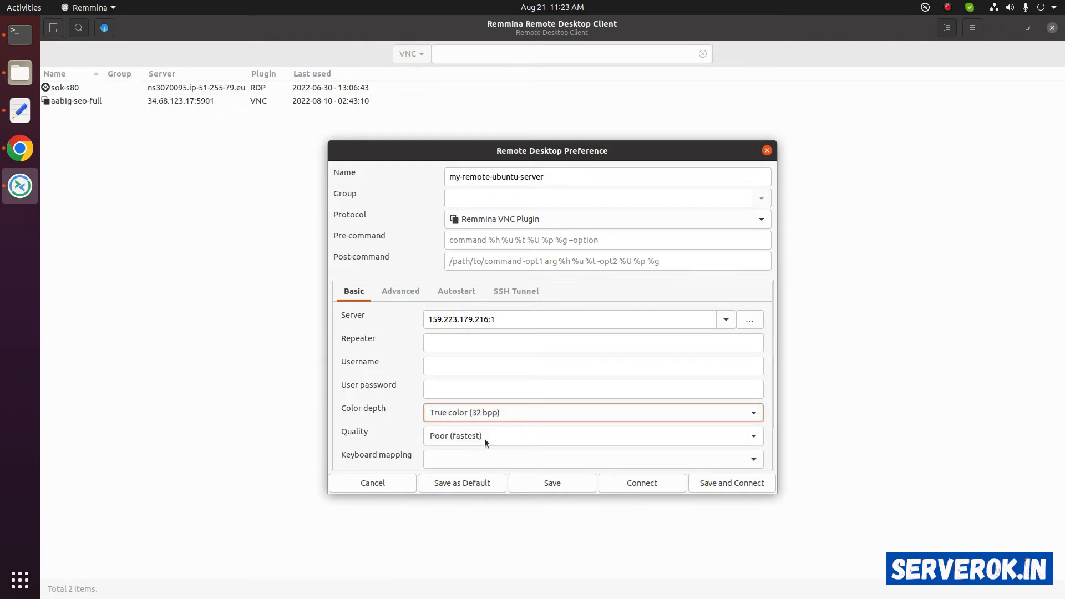
left_click(592, 435)
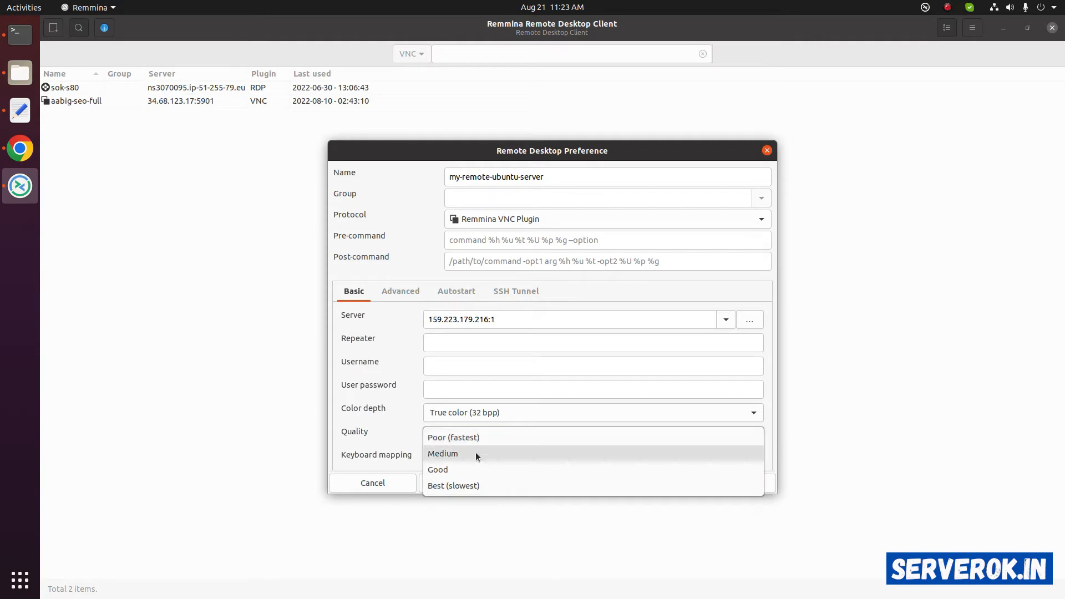
mouse_move(454, 486)
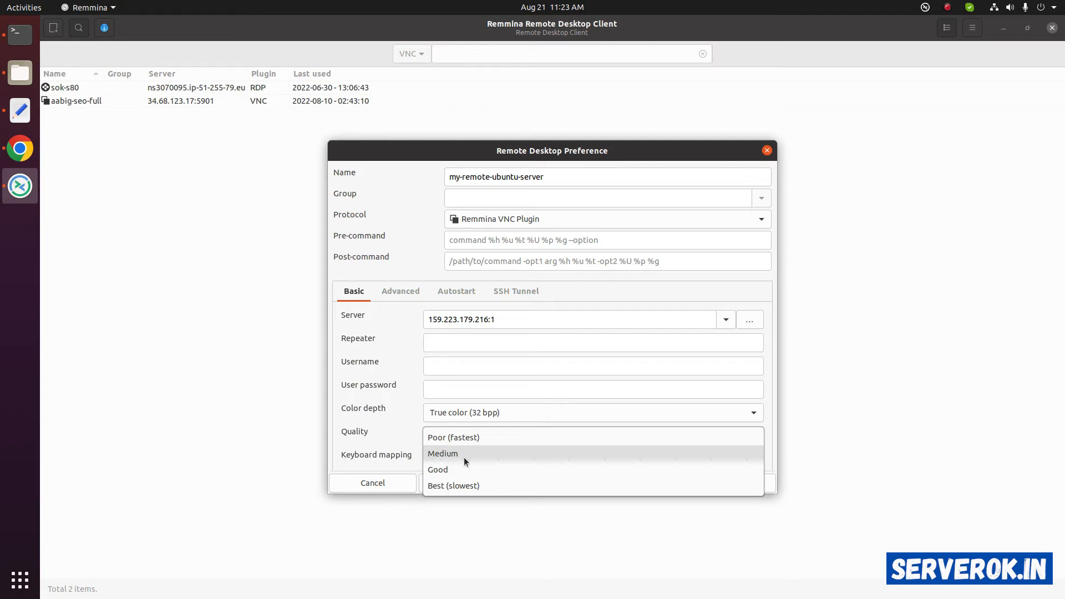
left_click(442, 453)
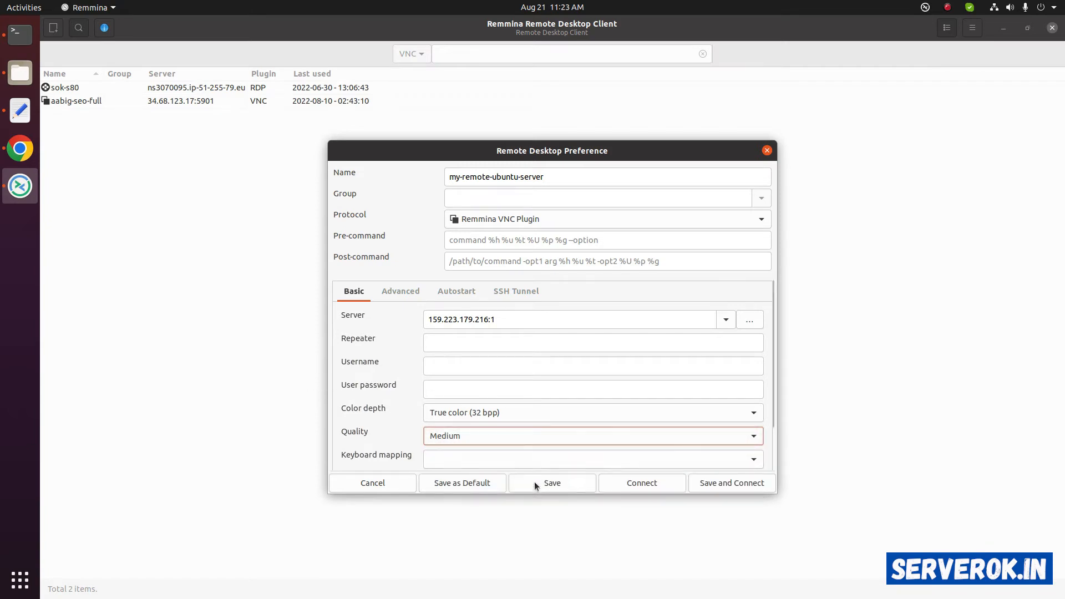
left_click(551, 483)
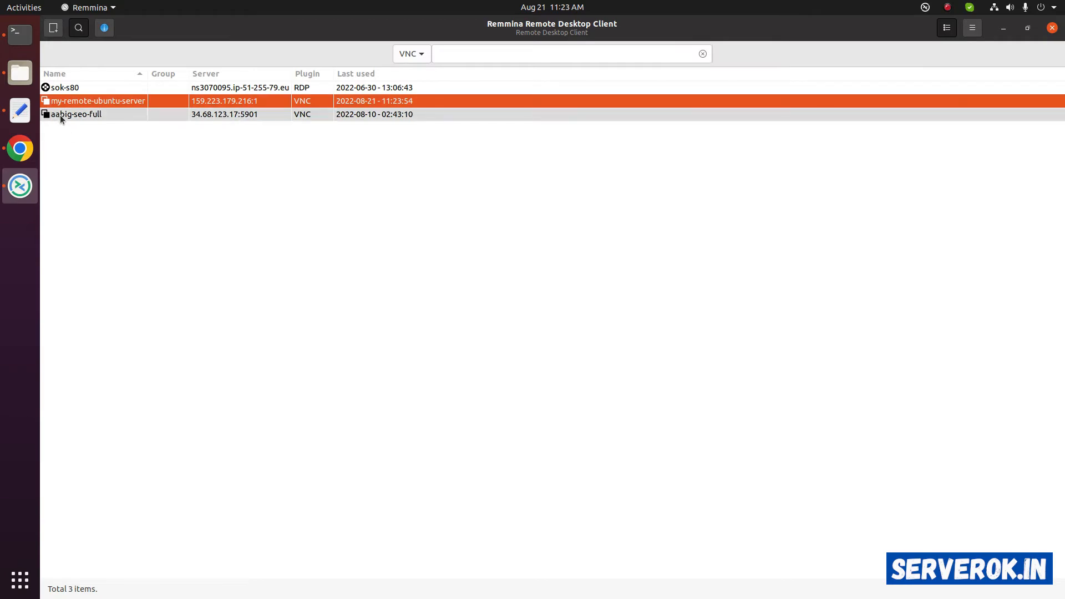
mouse_move(60, 103)
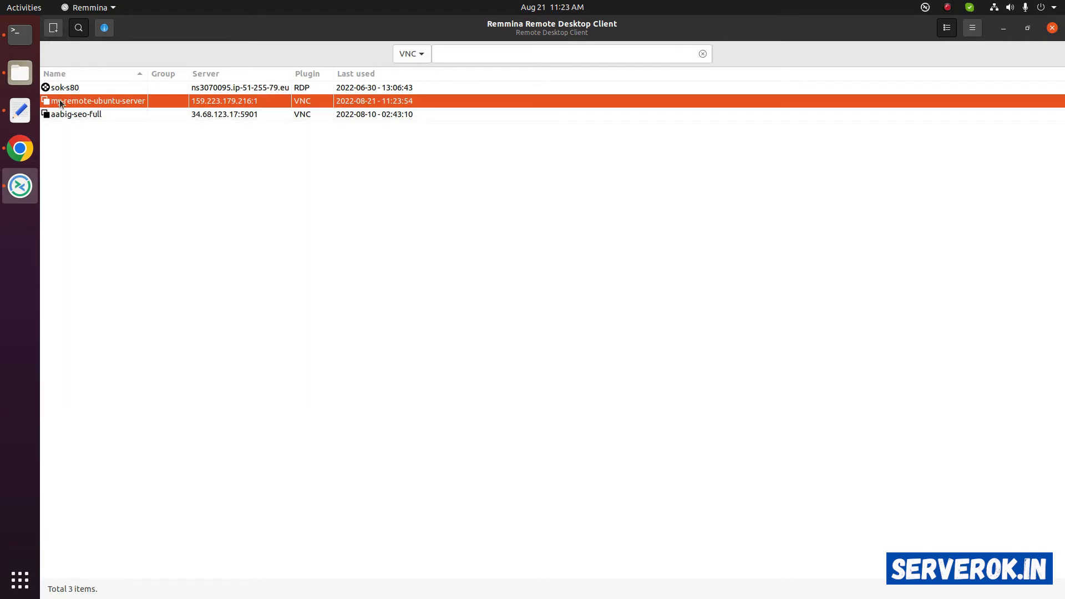
Step: Open the my-remote-ubuntu-server connection and submit the VNC password
double_click(99, 100)
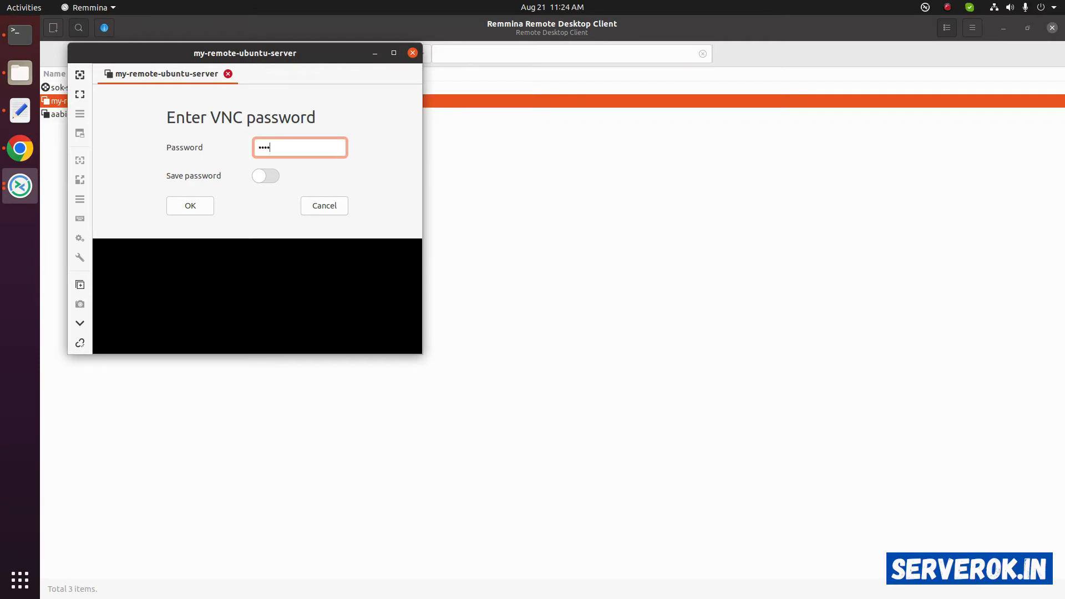
left_click(190, 205)
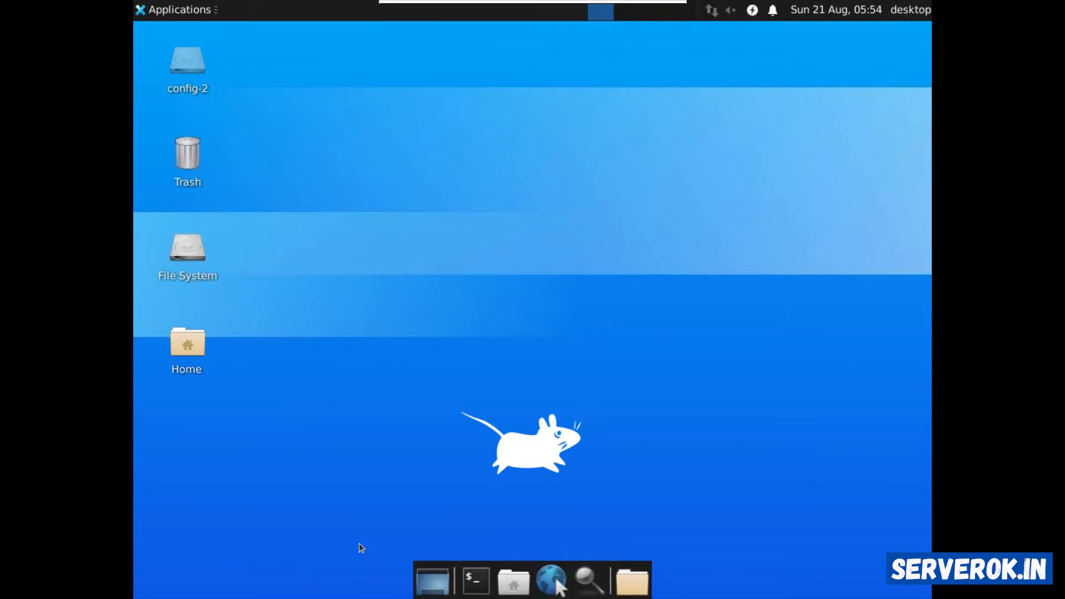
mouse_move(475, 578)
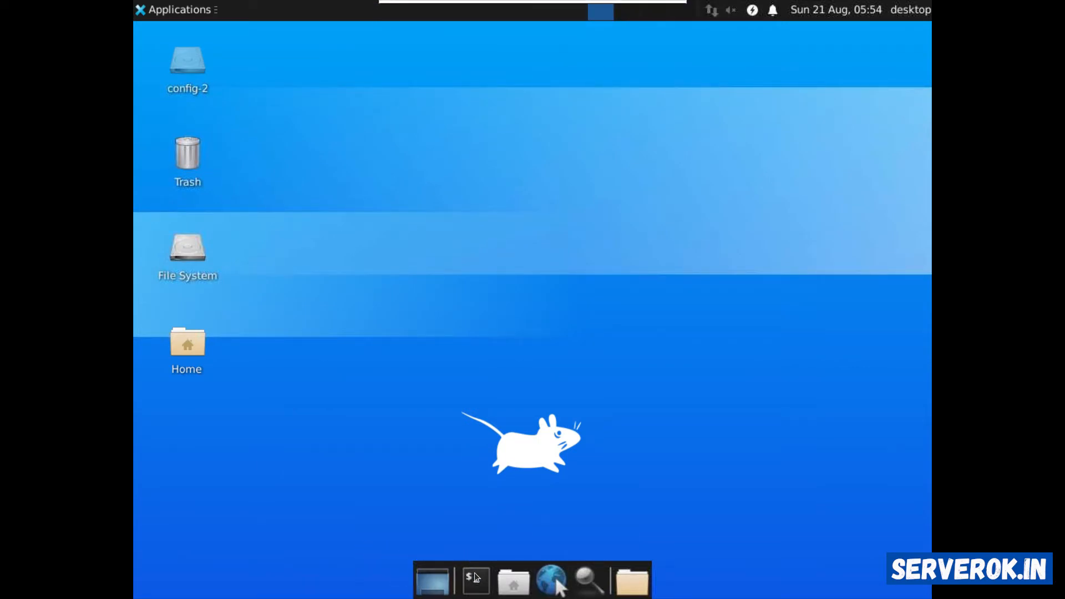
Step: Launch Terminal and File Manager from the remote dock, dismissing the Web Browser error
left_click(475, 581)
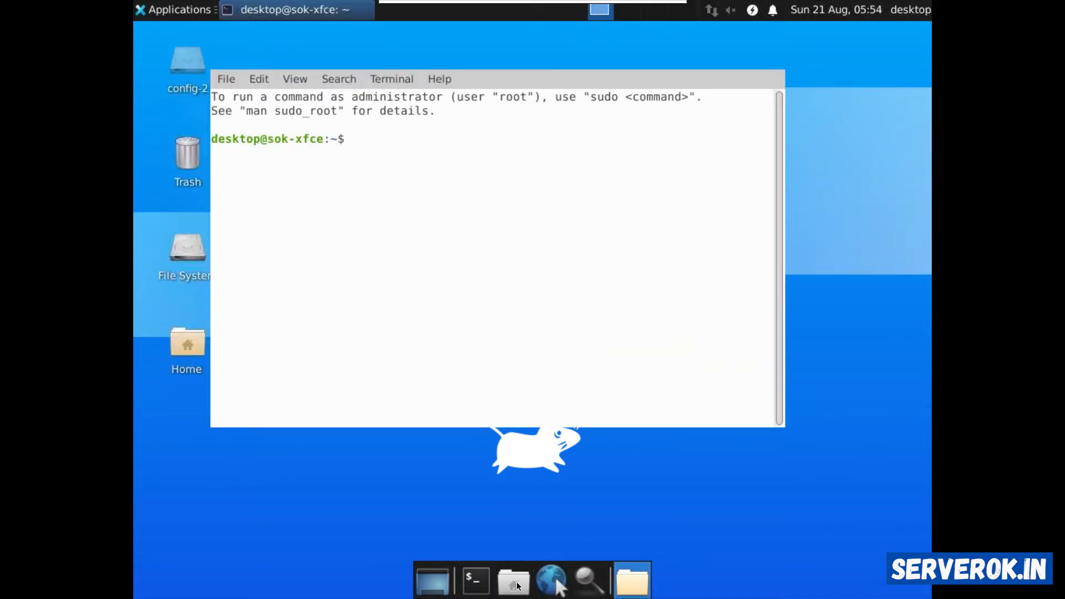
left_click(512, 582)
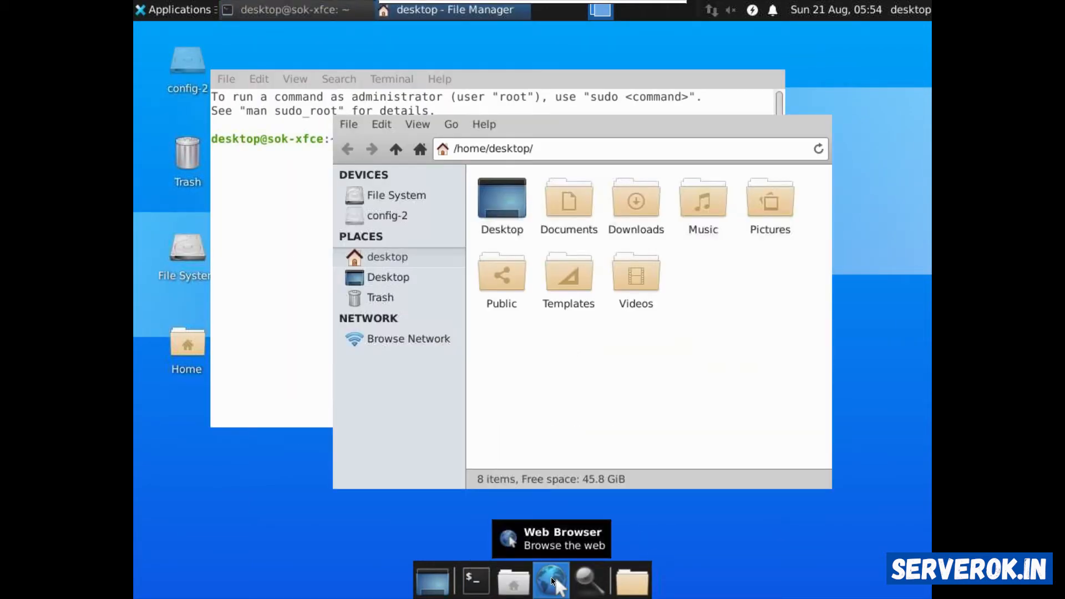
left_click(550, 582)
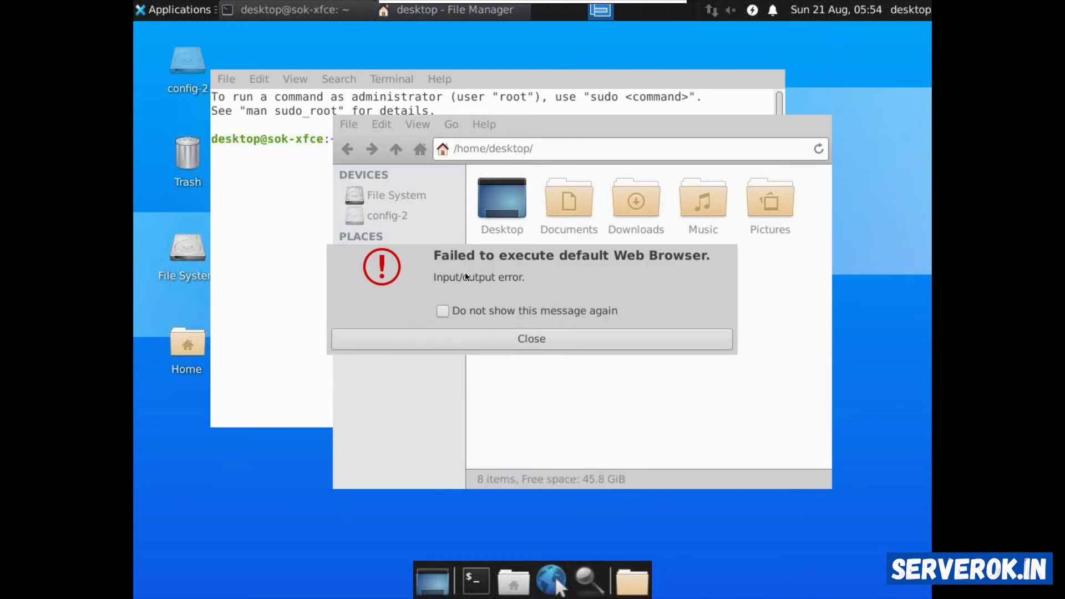
mouse_move(664, 265)
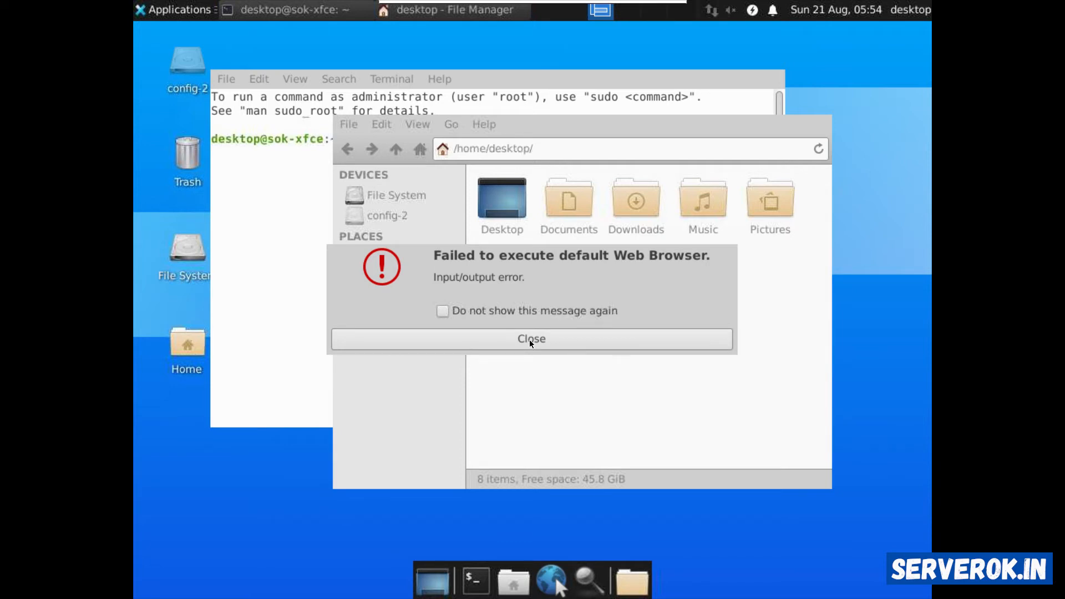
left_click(531, 339)
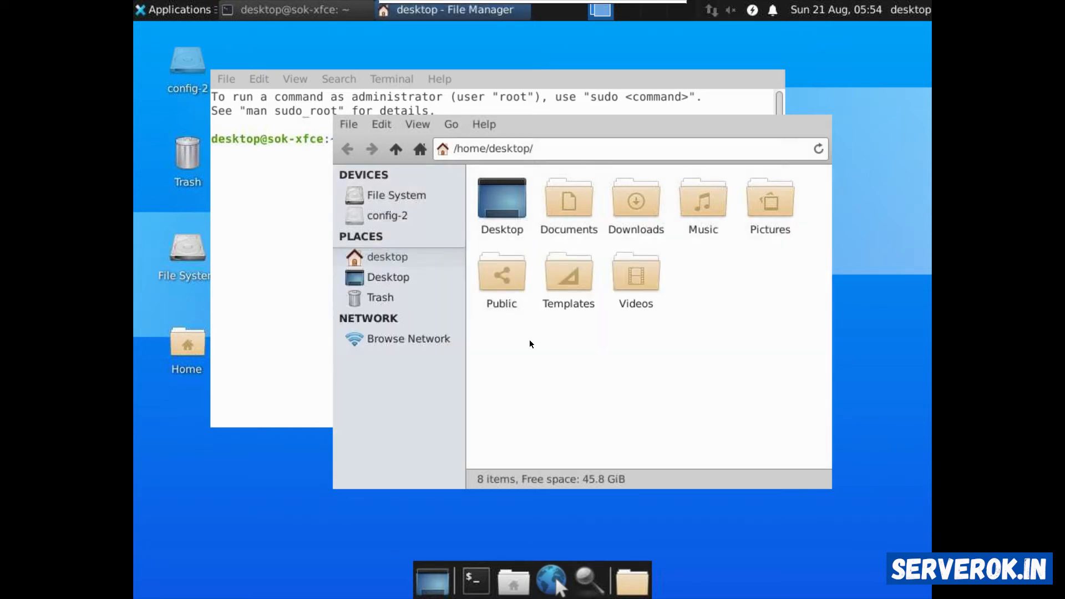
left_click(292, 10)
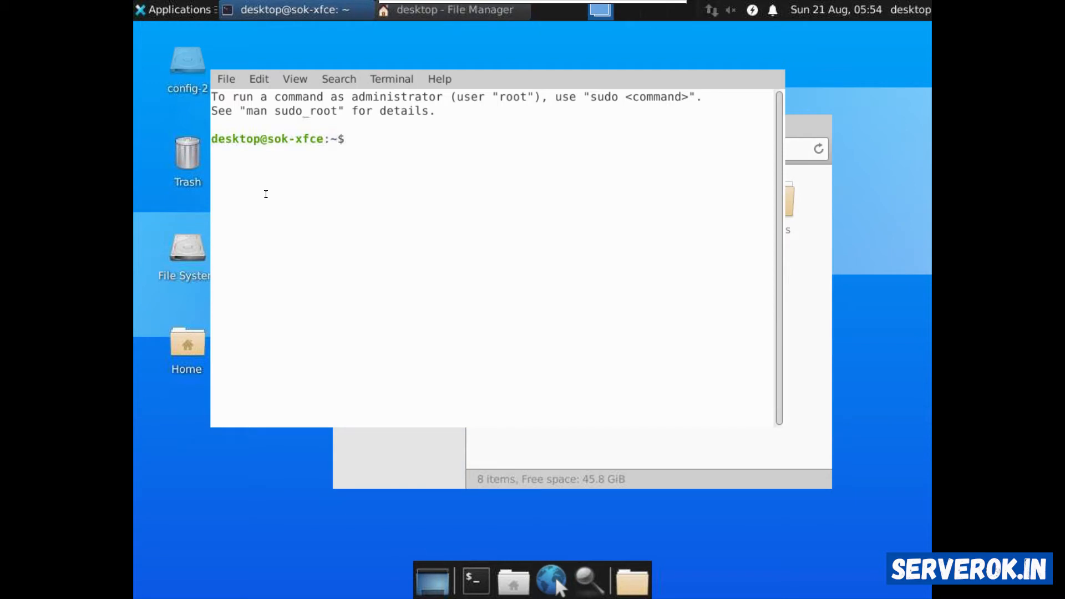
Step: Run sudo apt install firefox and enter the sudo password
type("sudo apt")
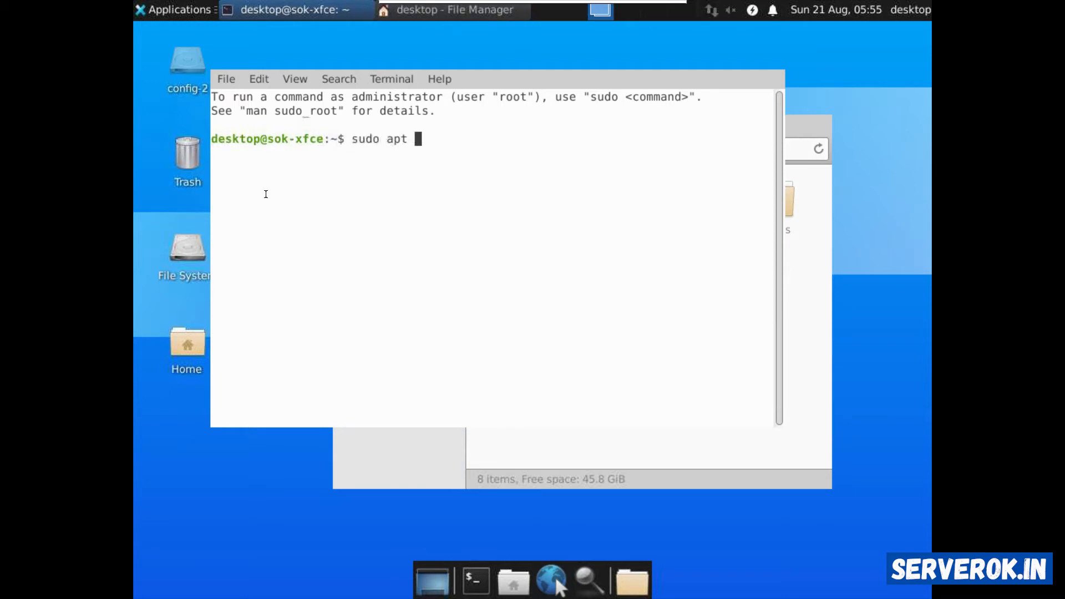
type("install")
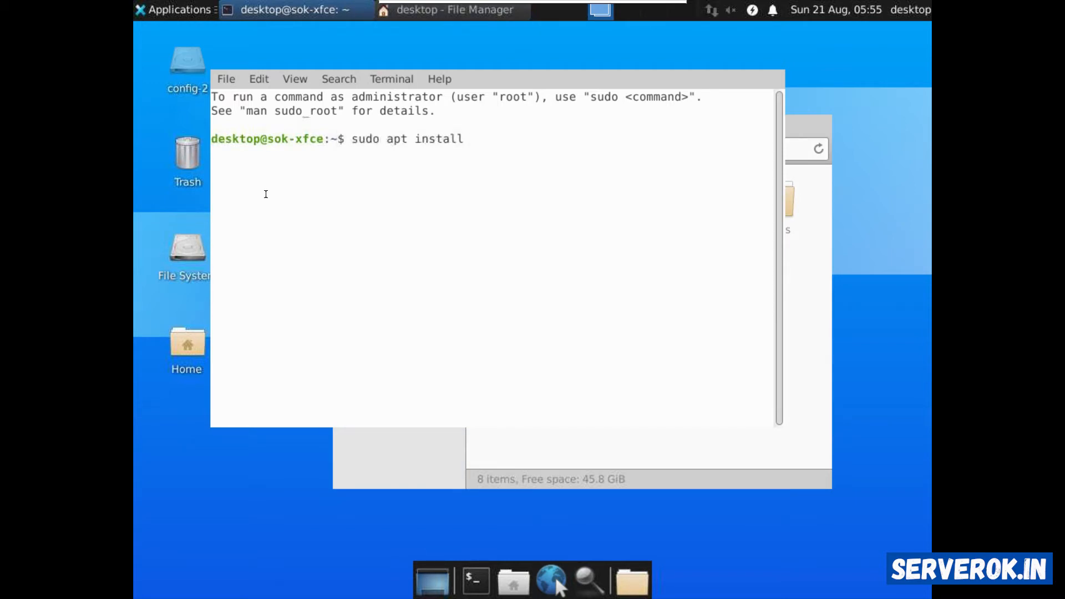
type("firefox")
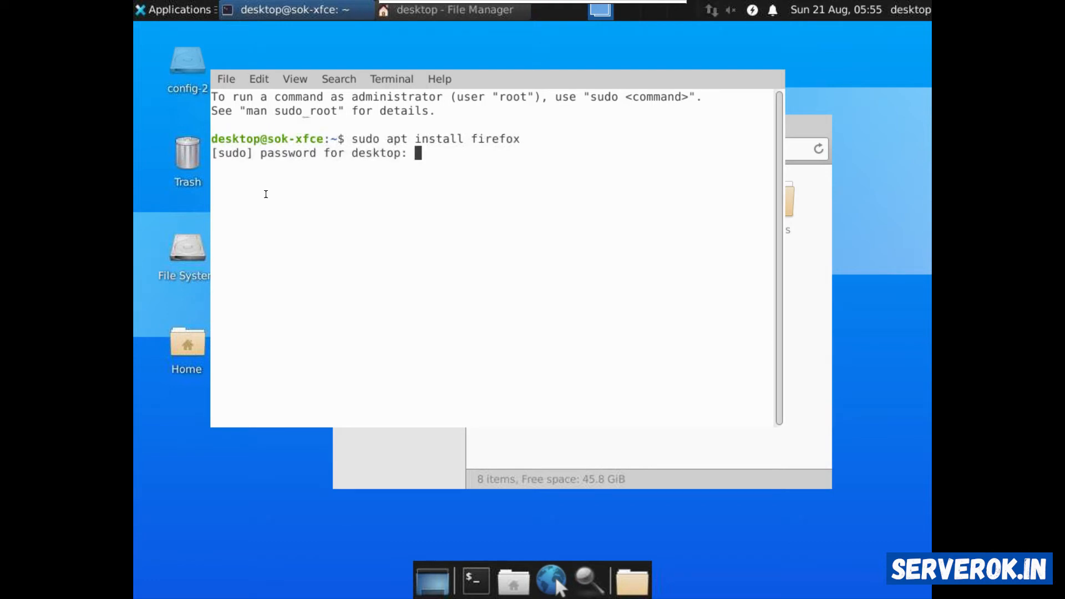
key("Return")
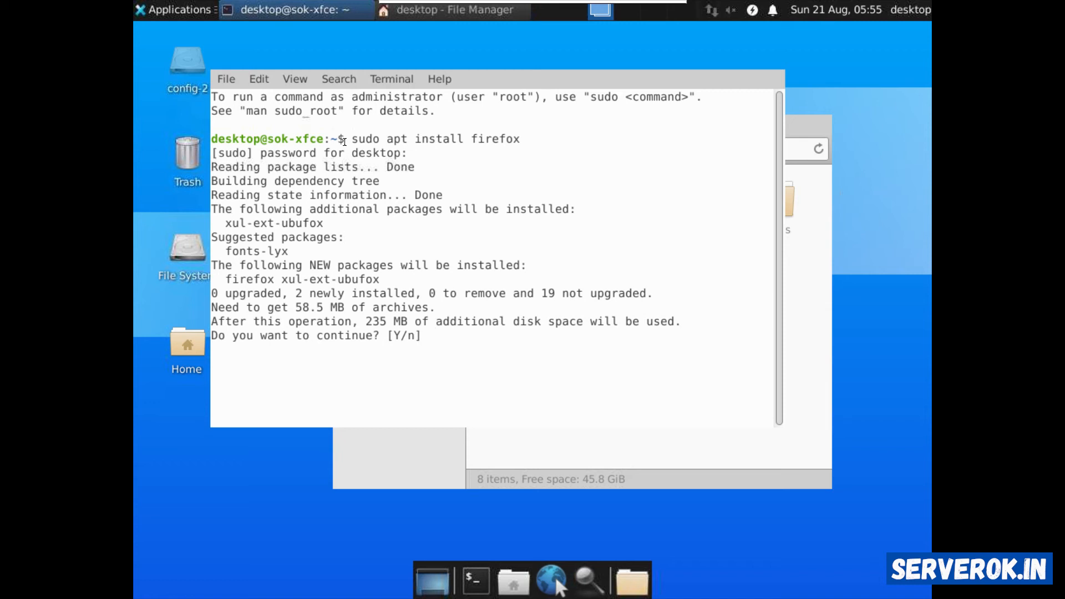
Step: Confirm the Firefox install with Y and launch the web browser
double_click(237, 138)
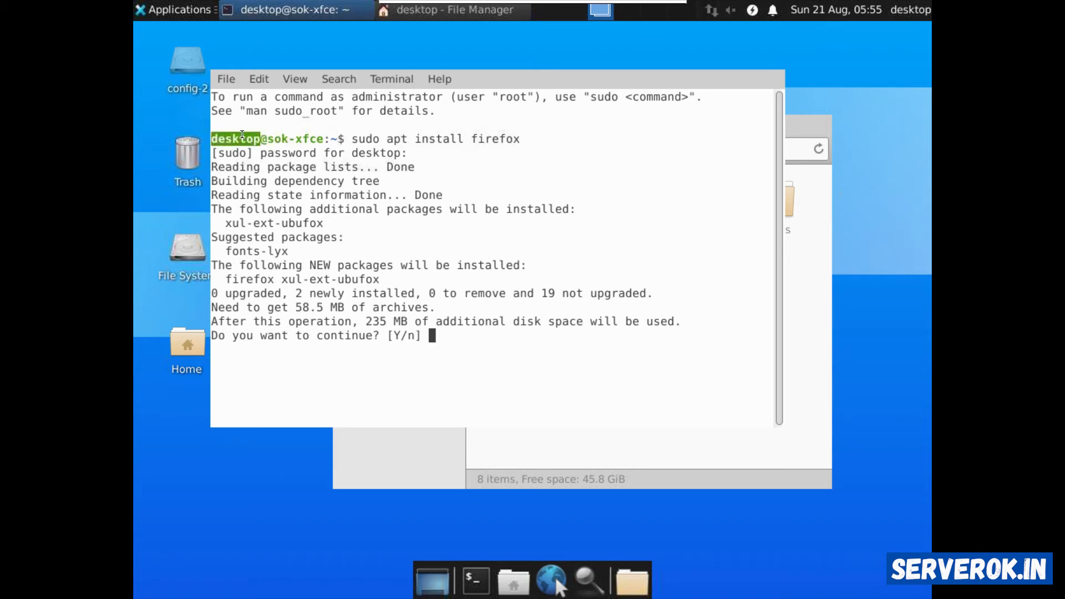
mouse_move(471, 351)
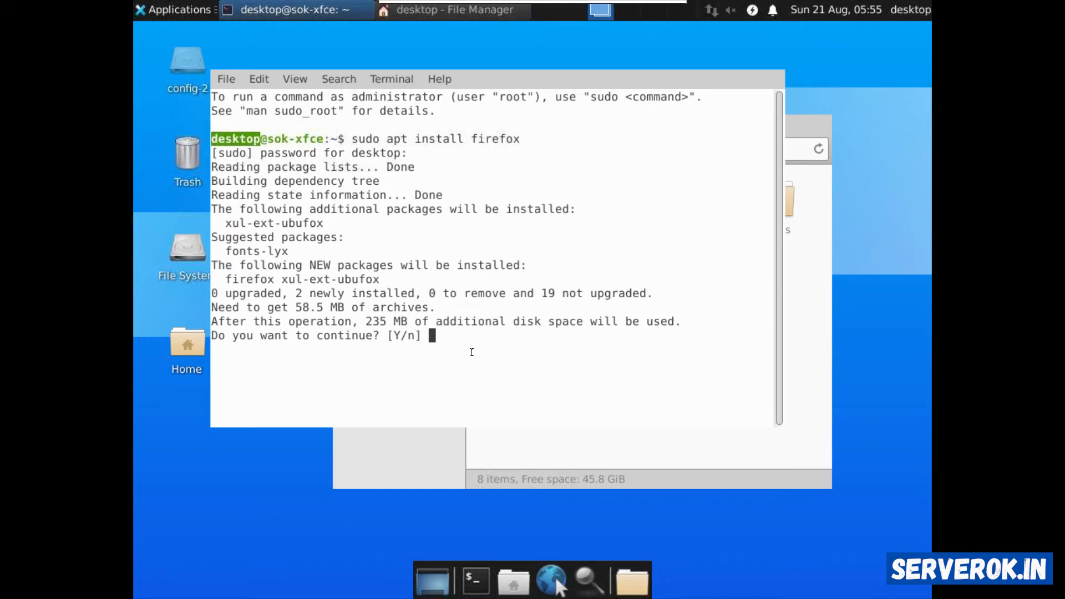
type("Y")
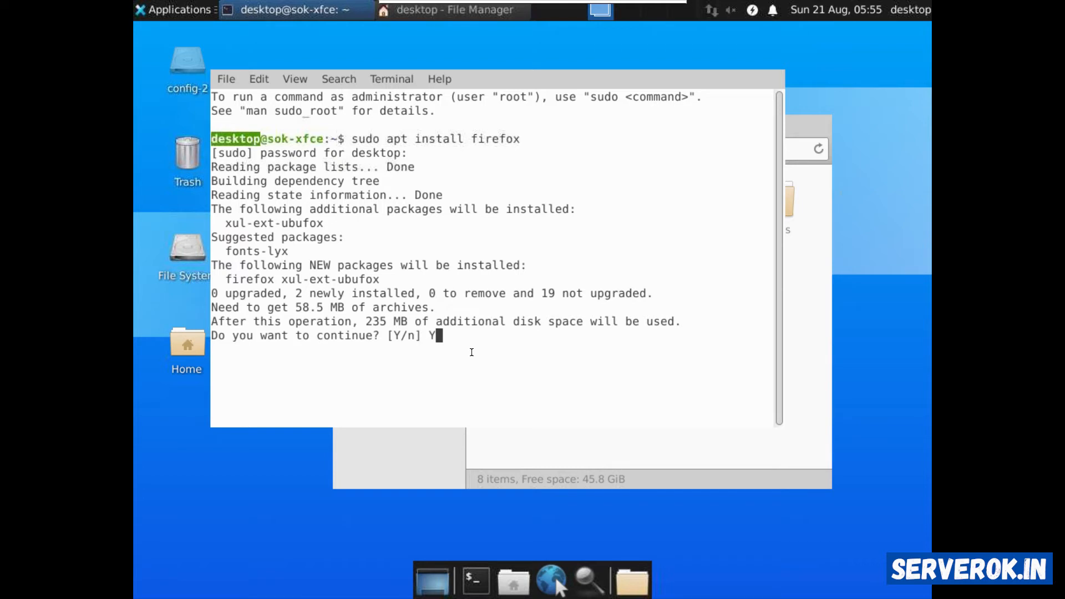
key("Return")
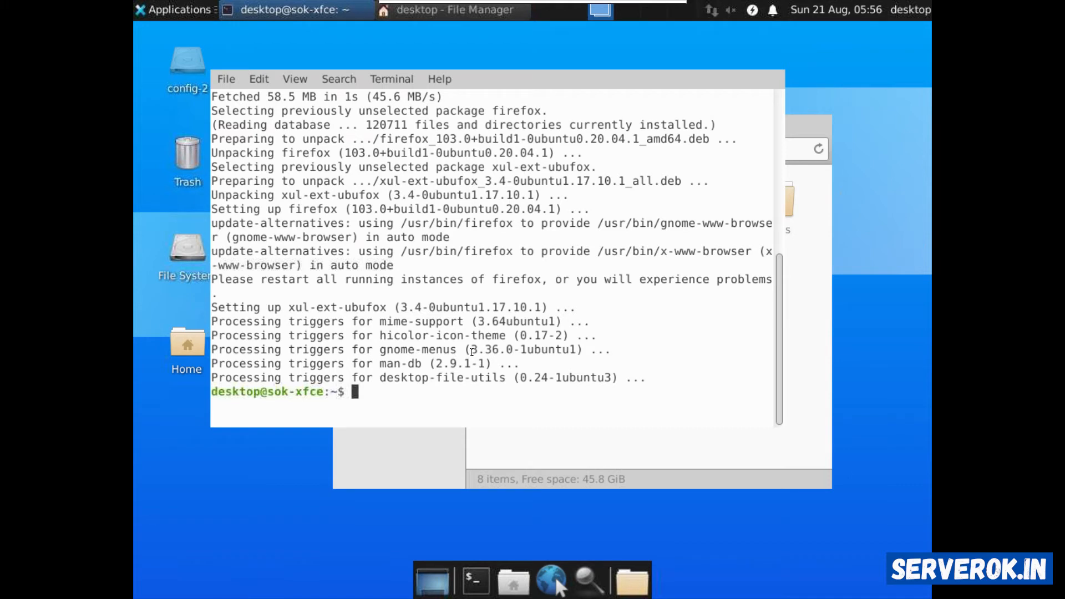
mouse_move(552, 582)
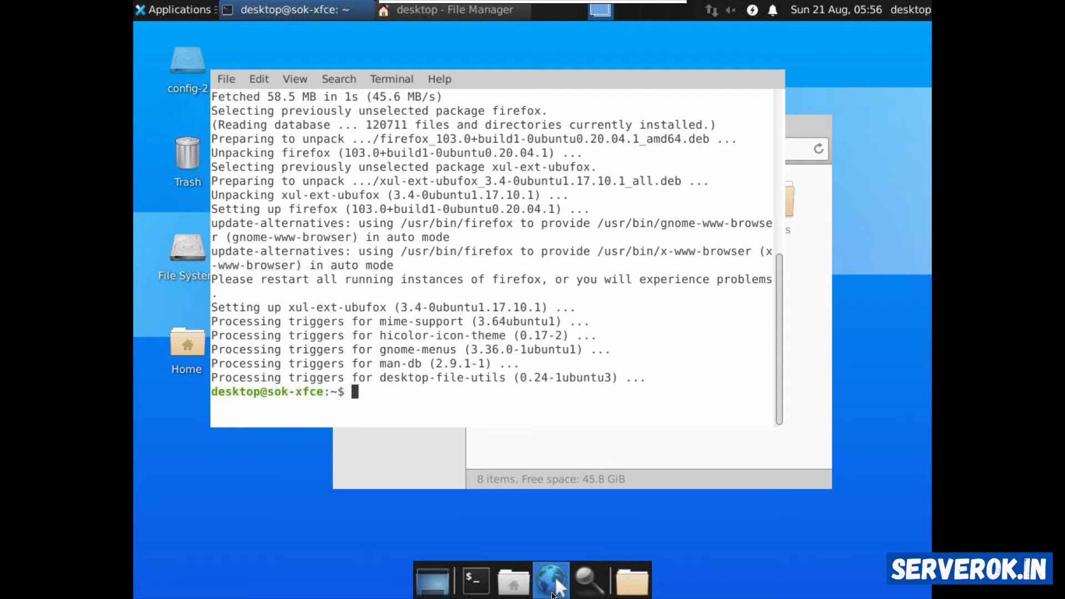
left_click(551, 580)
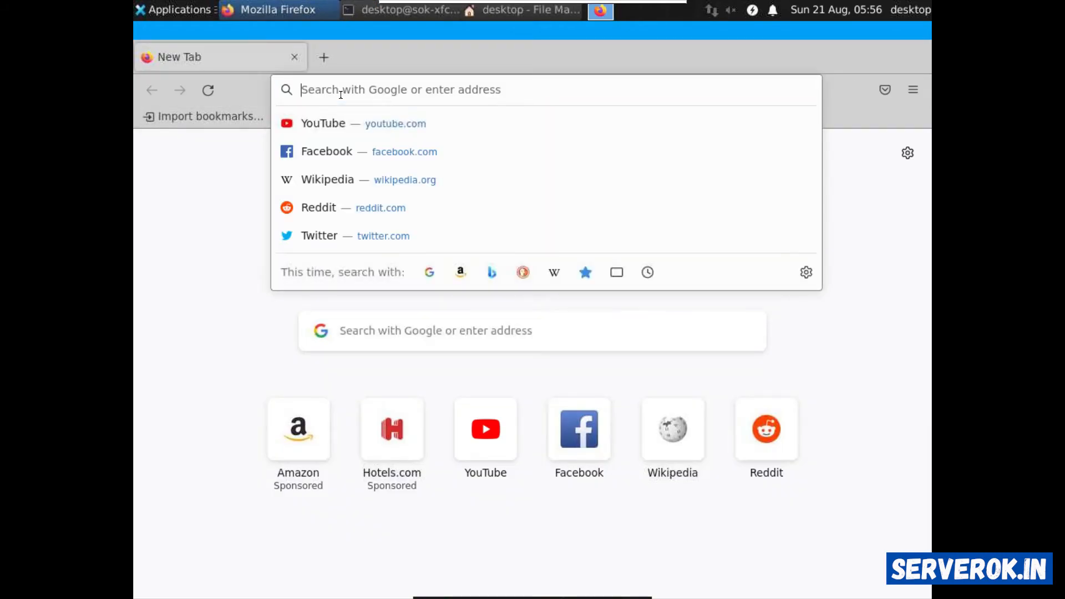
Step: Search 'google chrome' and download the 64-bit .deb Chrome package
type("google chrome")
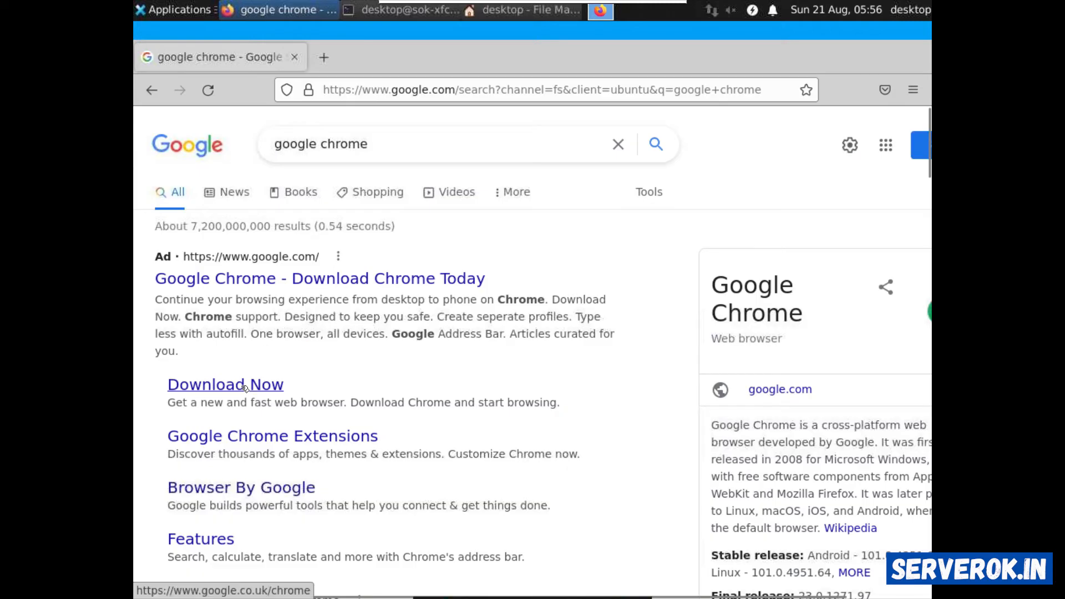
left_click(226, 384)
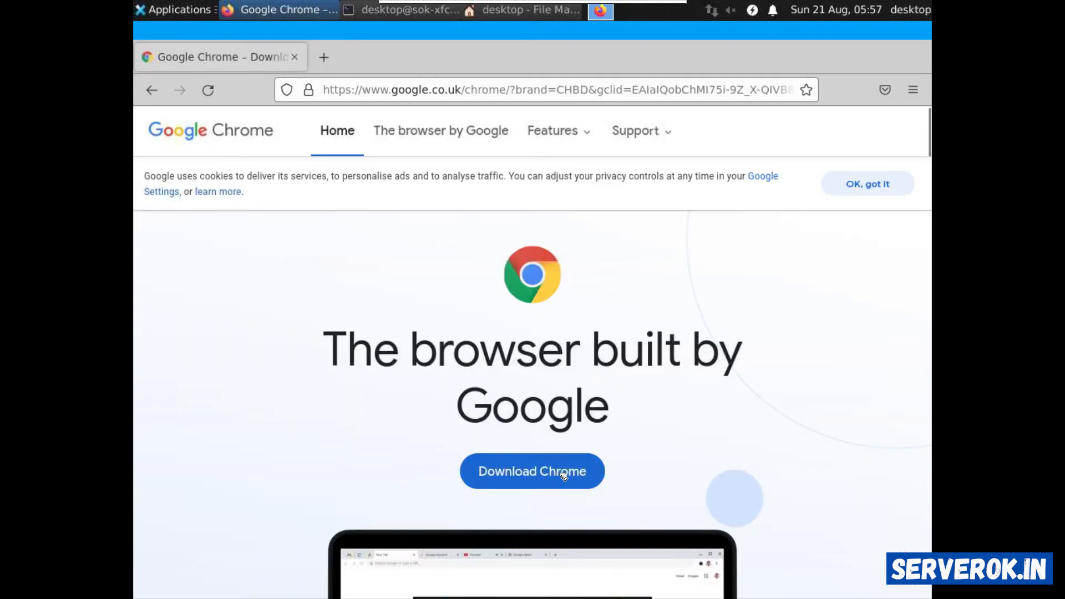
left_click(531, 471)
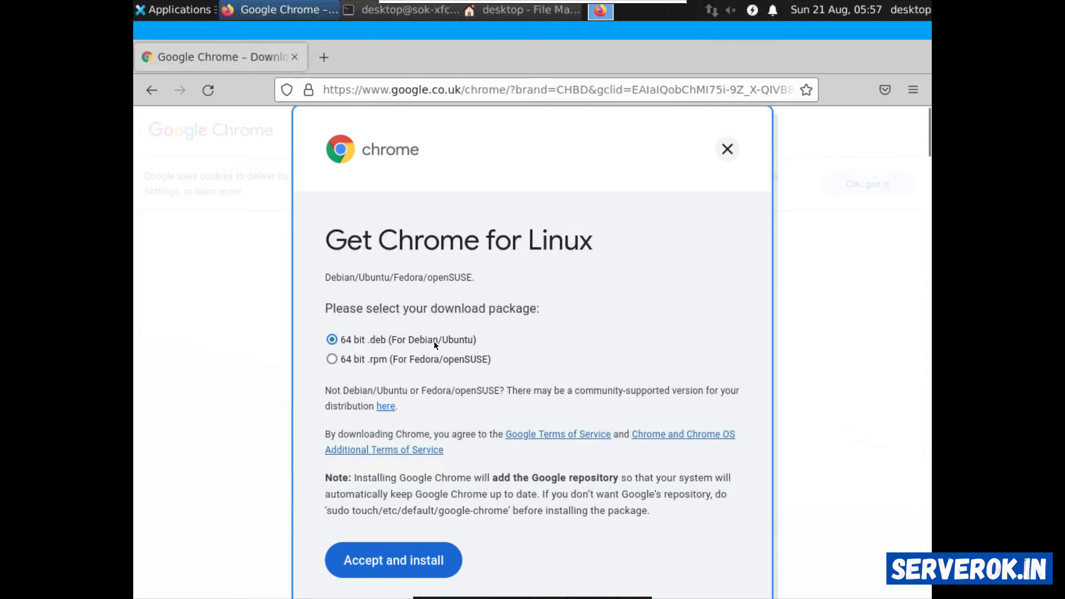
mouse_move(393, 560)
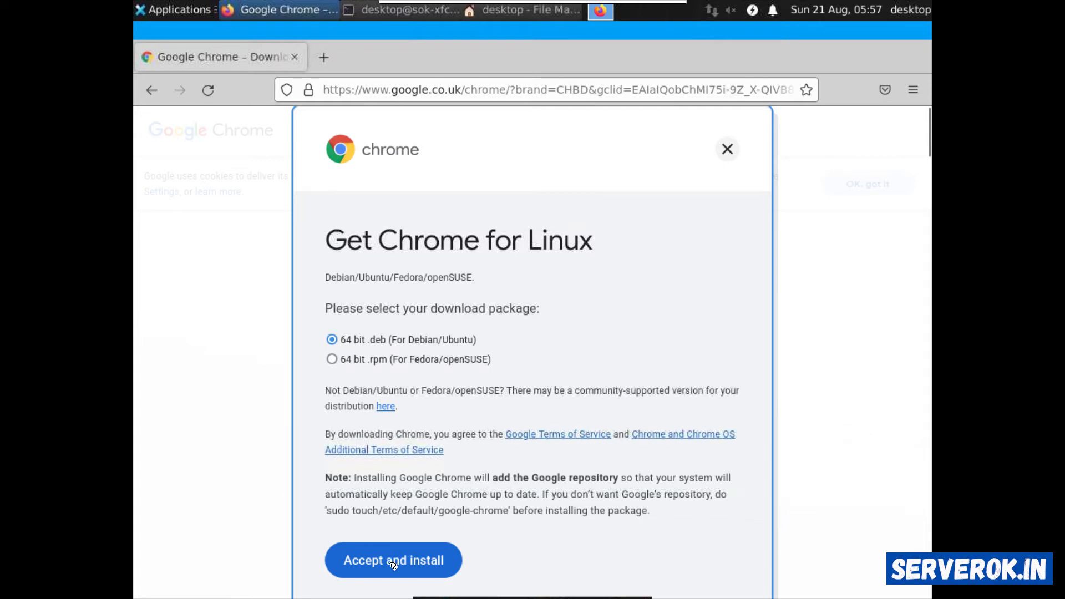
left_click(392, 560)
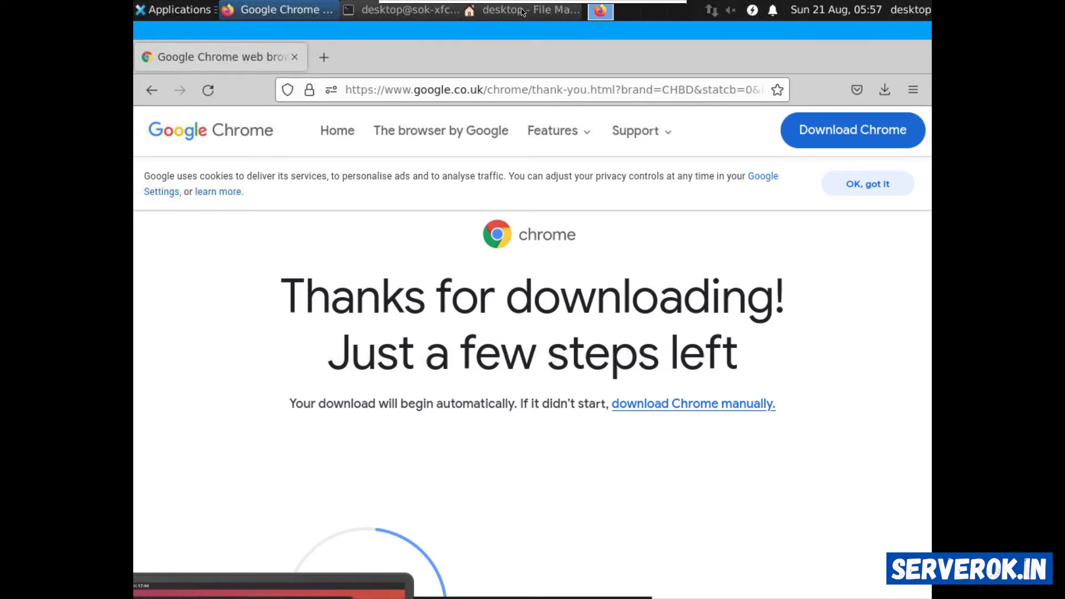
left_click(520, 9)
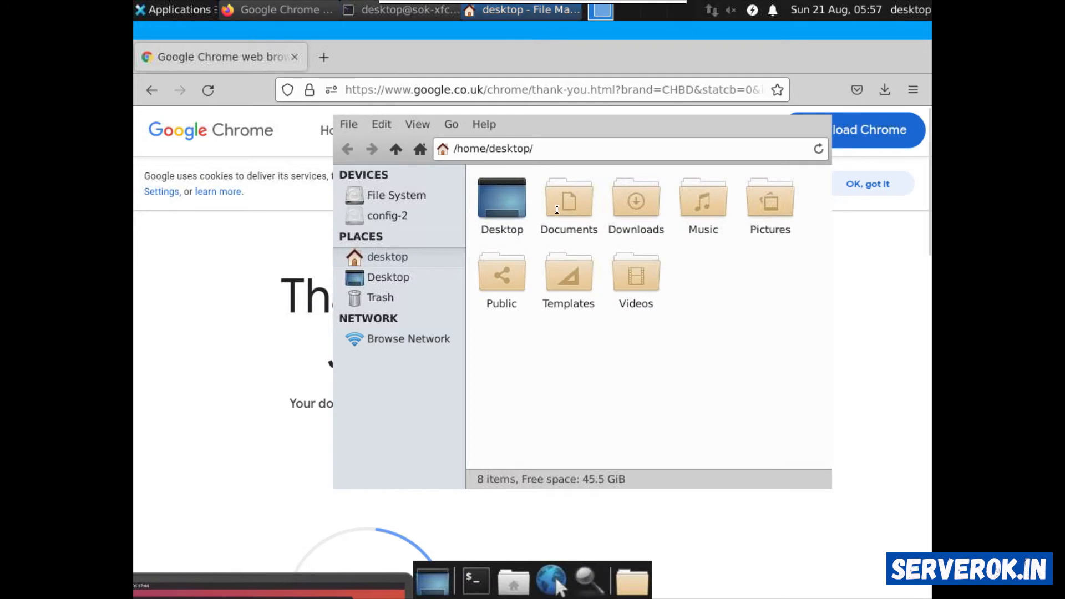
Step: Open Downloads showing google-chrome-stable_current_amd64.deb and launch a new terminal
double_click(635, 199)
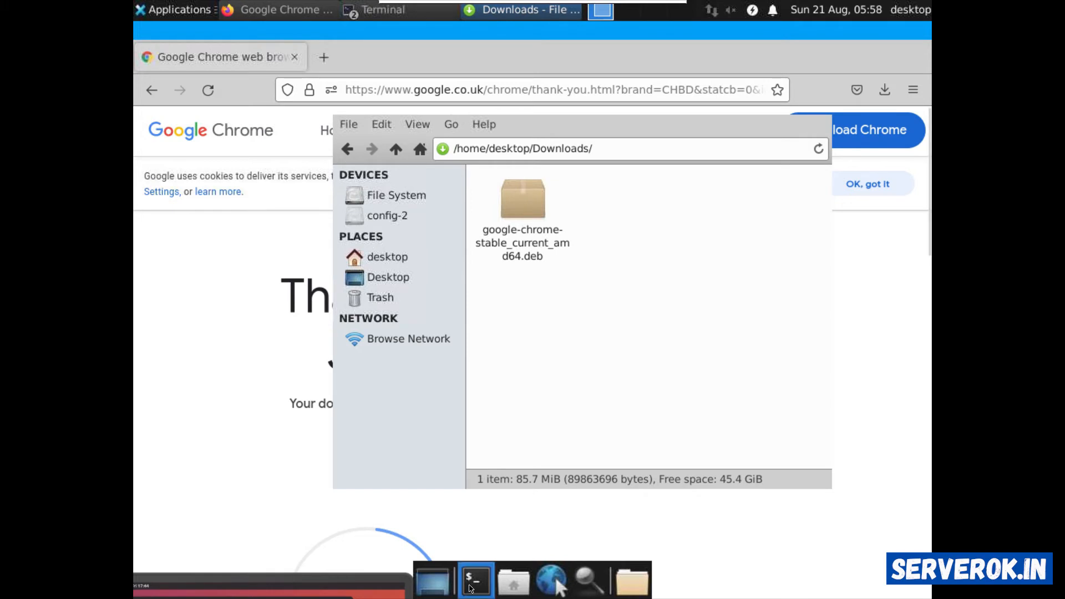
left_click(475, 580)
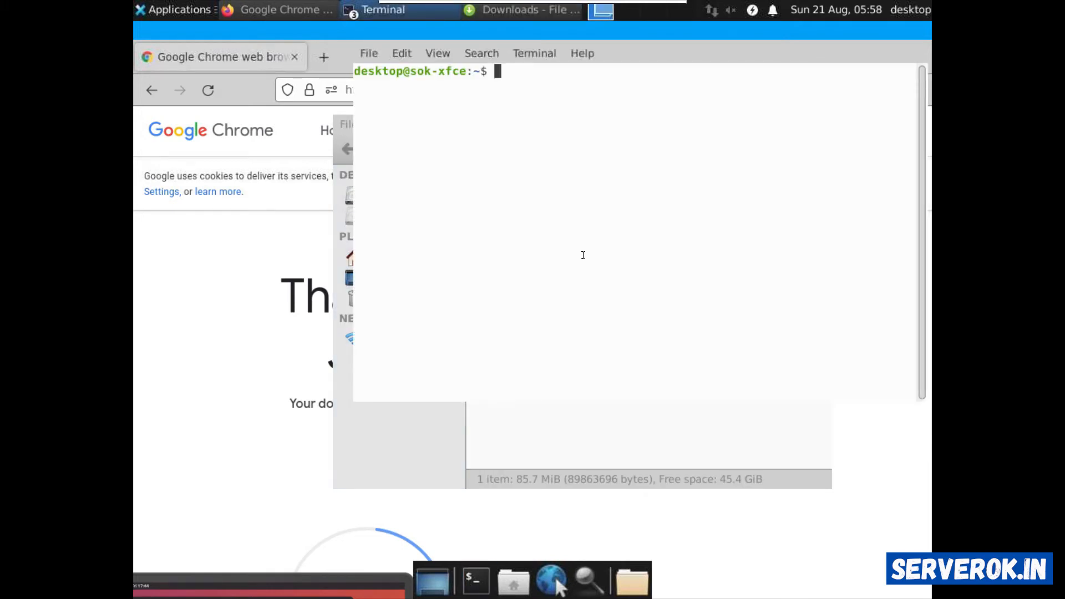
Step: From Downloads, list files and install the Chrome .deb with sudo dpkg -i
type("cd Downloads/")
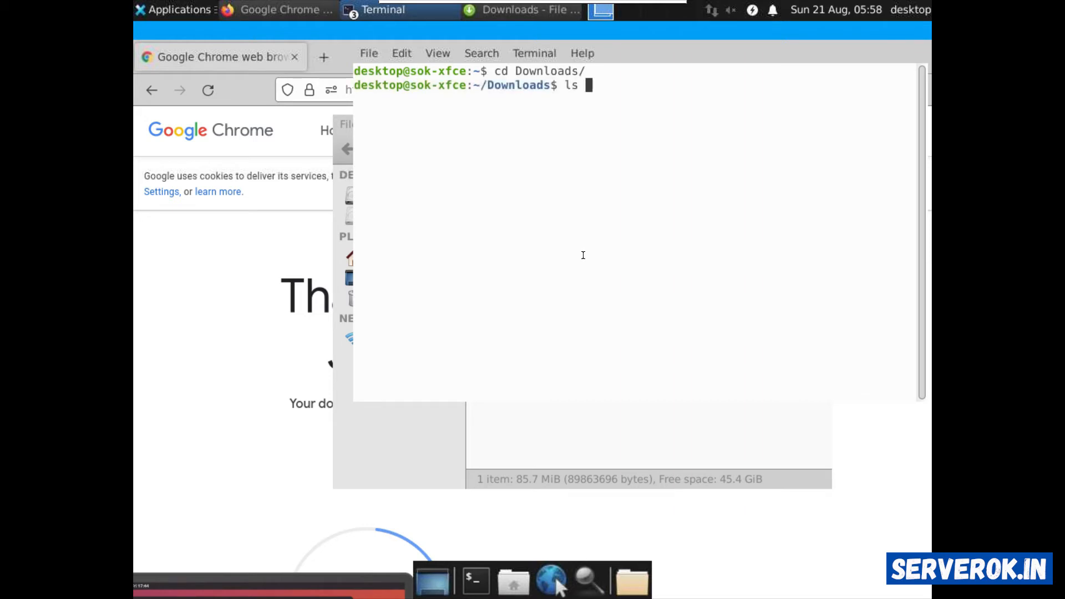
type("-l")
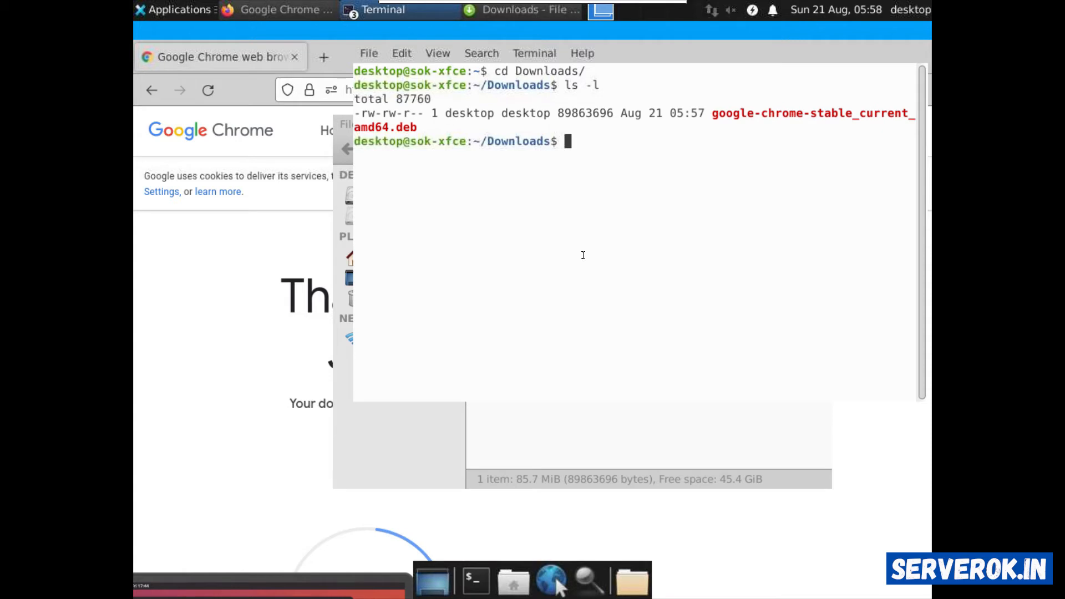
type("sudo")
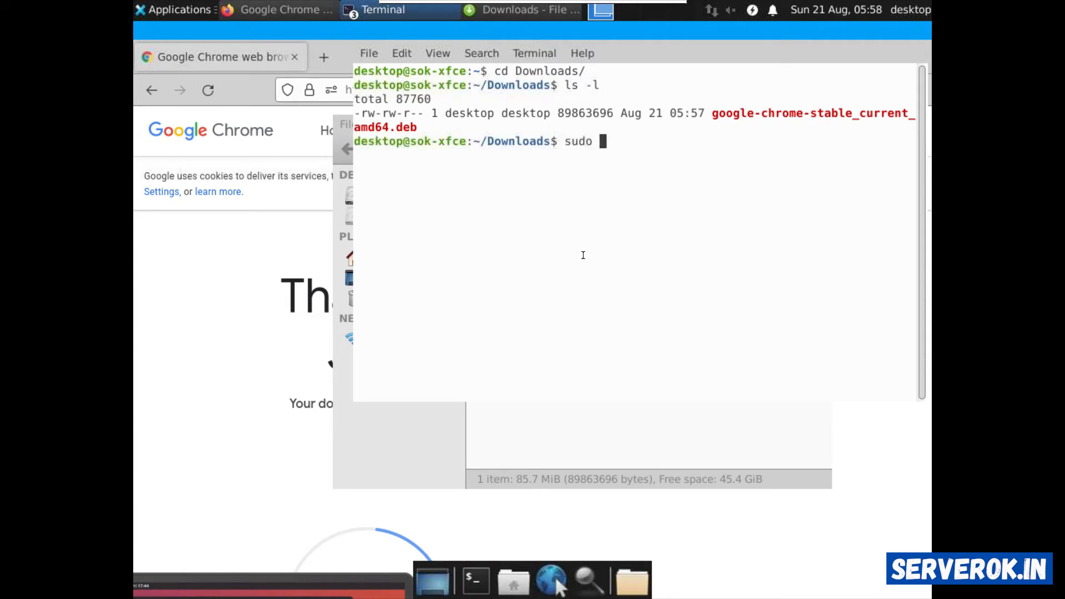
type("dpkg -i google-chrome-stable_current_amd64.deb")
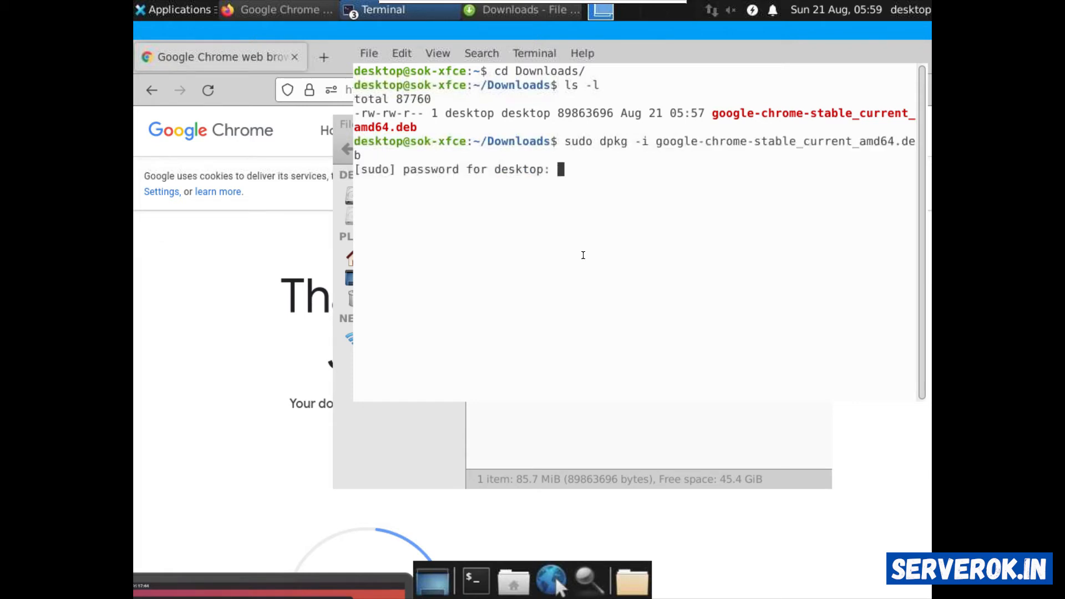
mouse_move(437, 150)
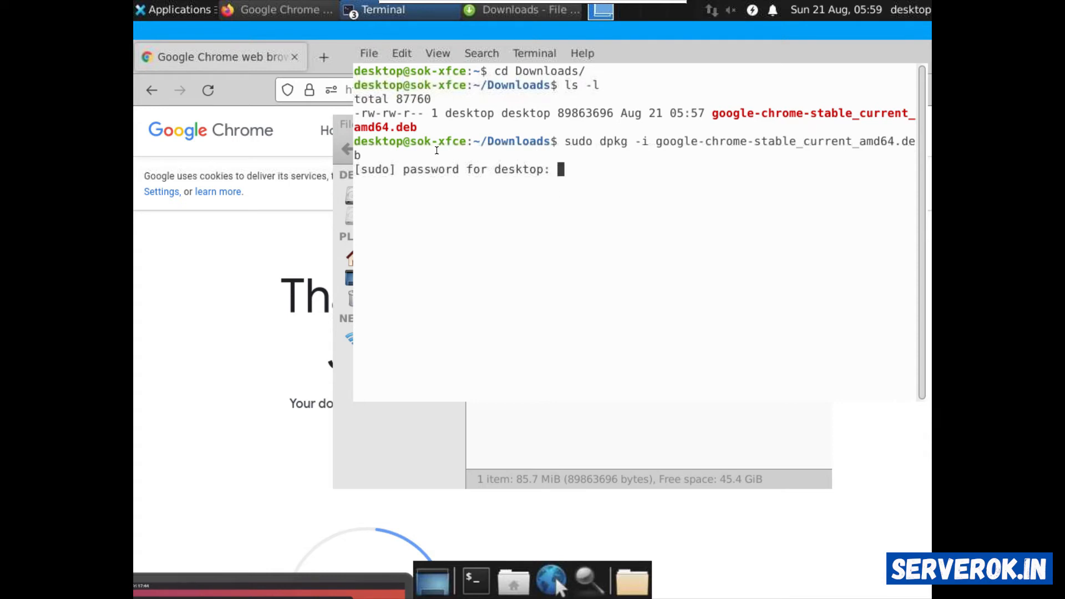
double_click(517, 169)
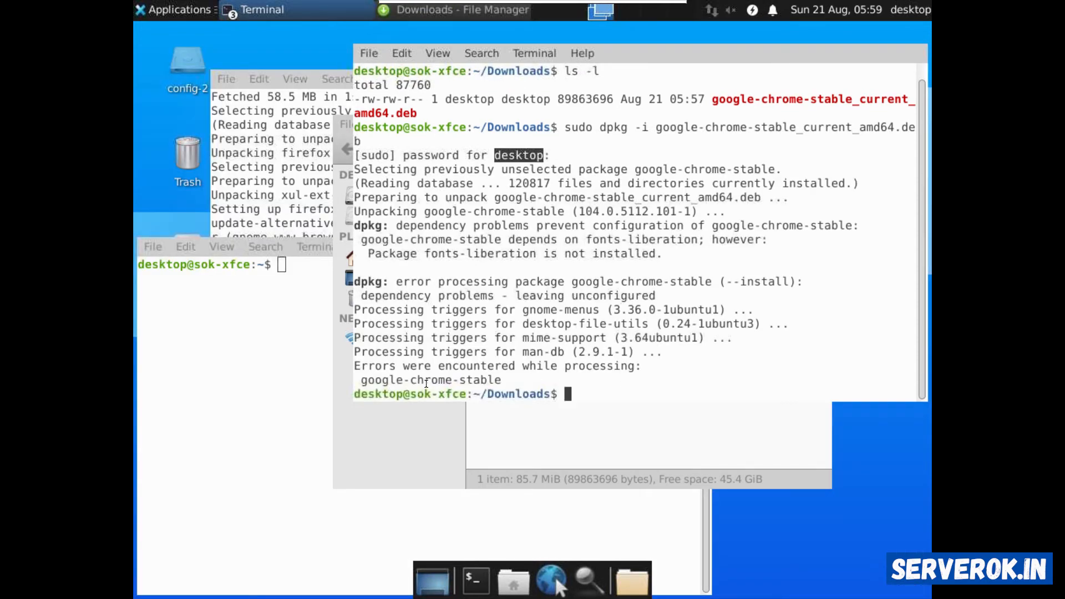
Step: Resolve Chrome's missing fonts dependency with sudo apt install -f, confirming Y
type("s")
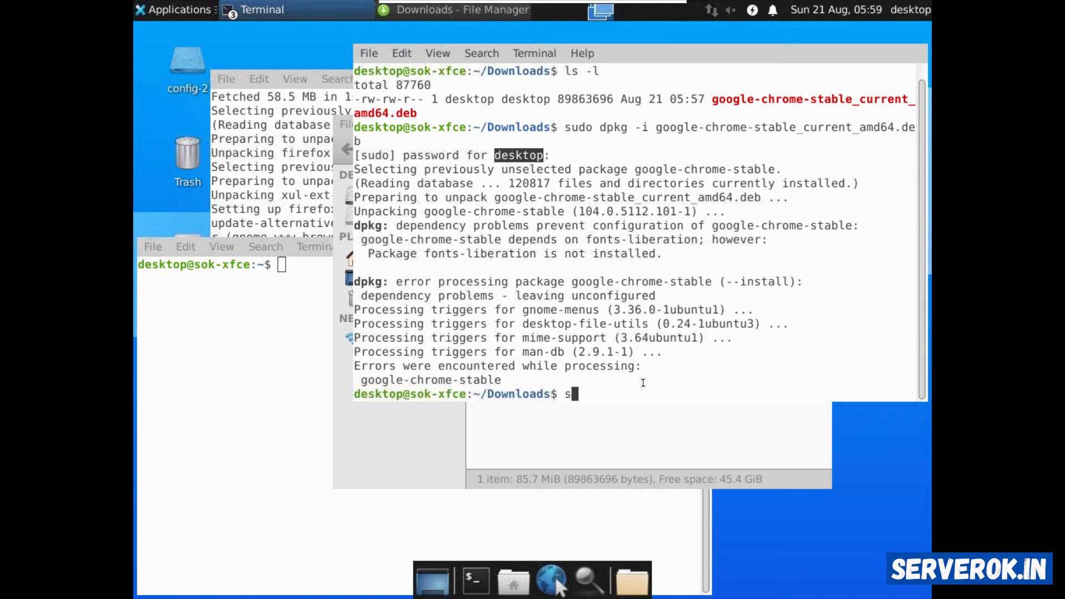
type("udo apt install -f")
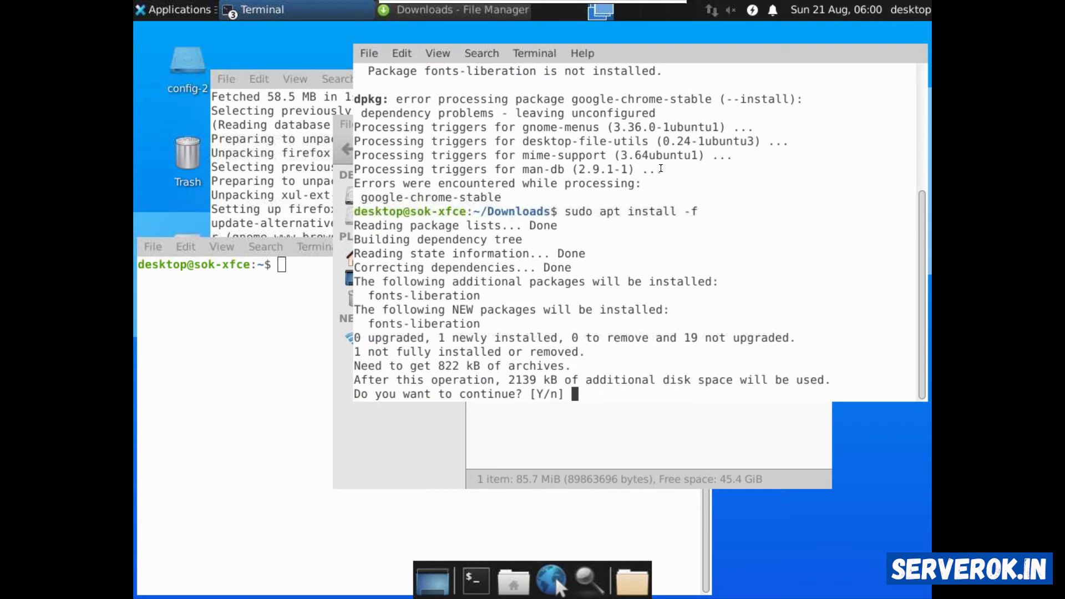
type("Y")
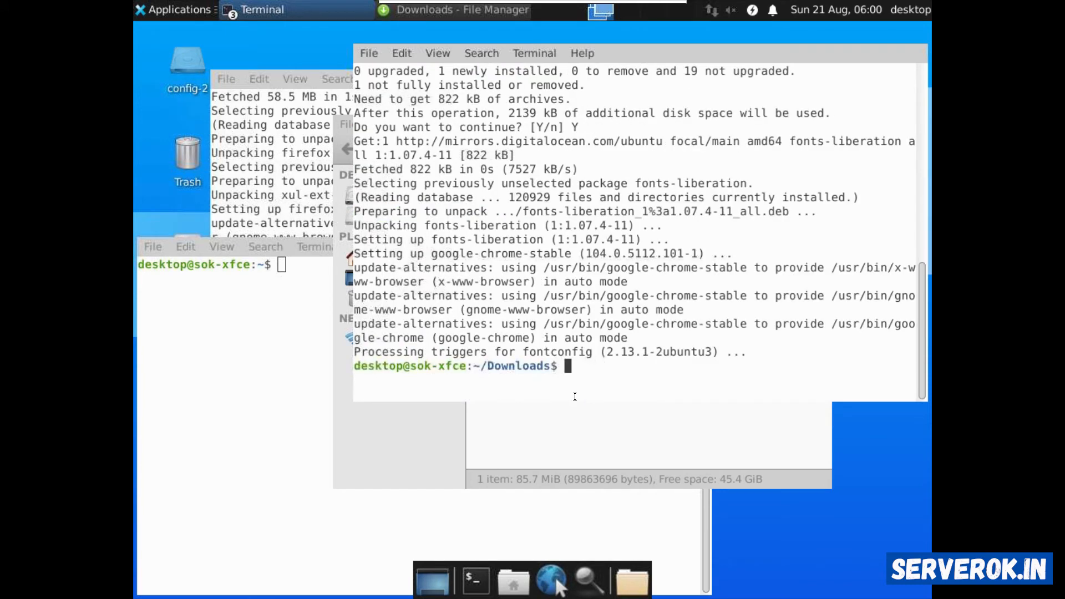
mouse_move(616, 382)
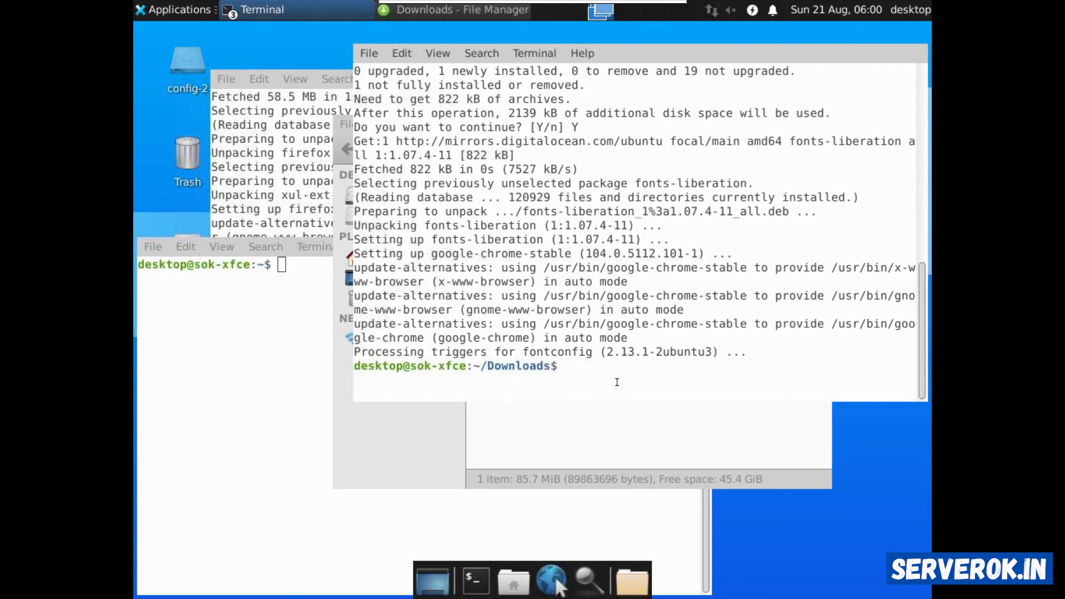
left_click(178, 10)
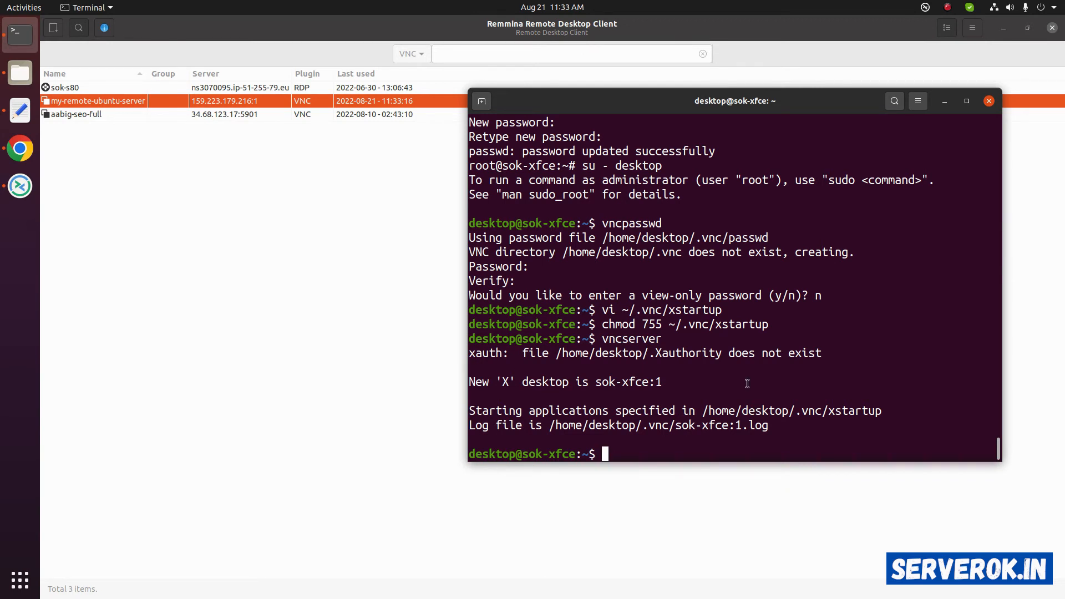
Step: Kill VNC display :1 with vncserver -kill :1 and exit back to root
type("vncserver -kill :1")
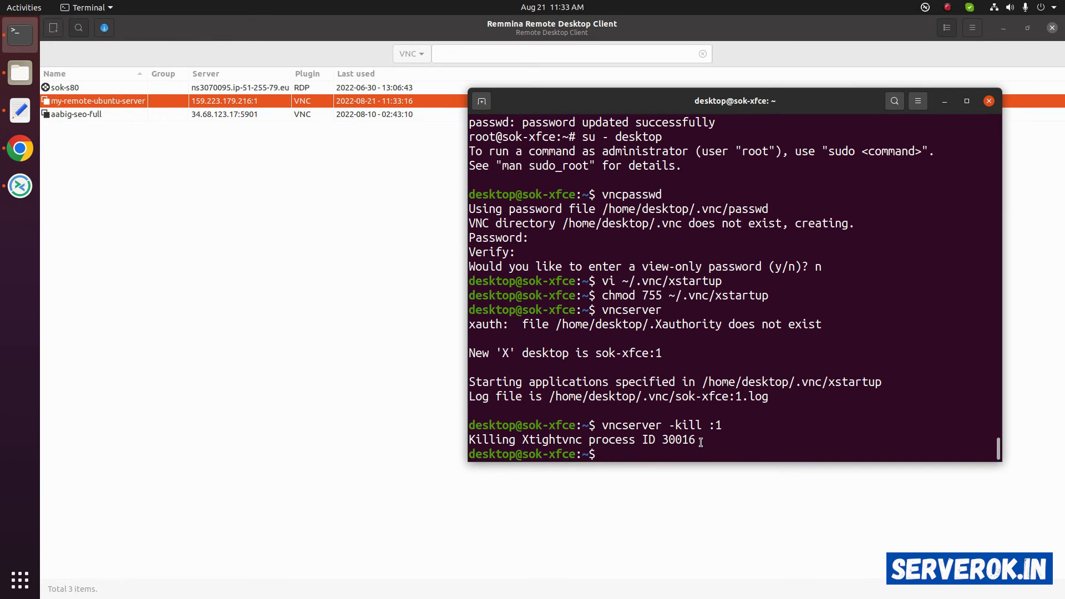
type("e")
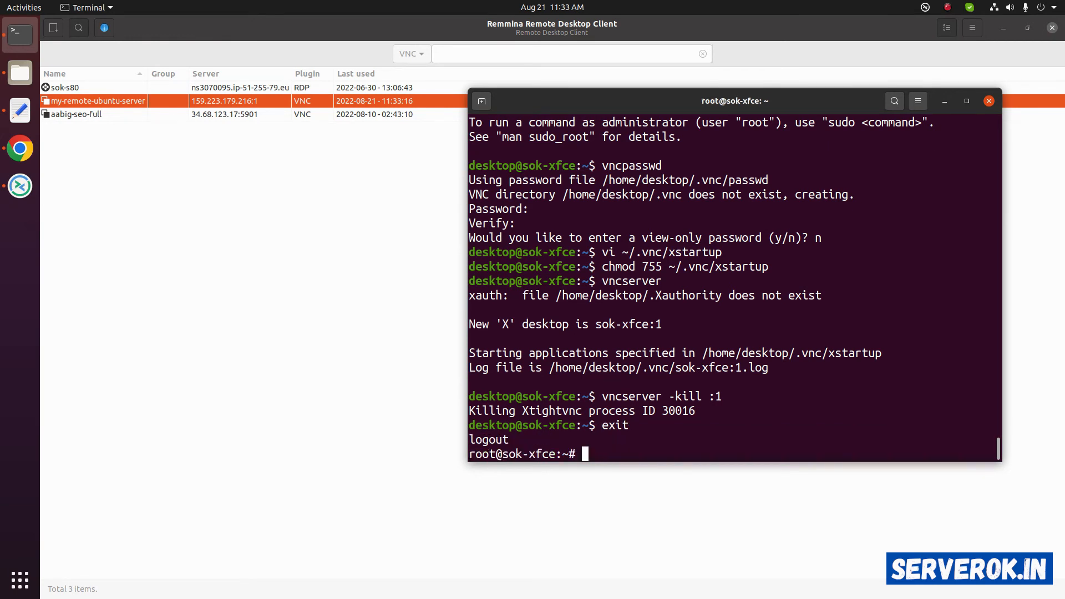
type("wh")
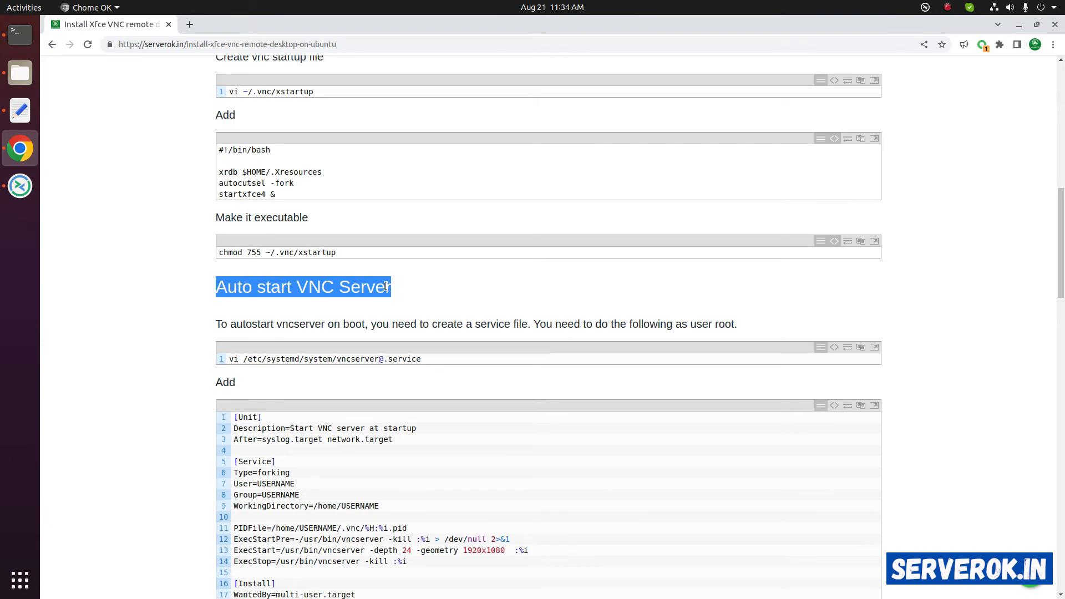
Step: Copy the guide's [Unit]…[Install] vncserver service definition in plain-text view
left_click(260, 359)
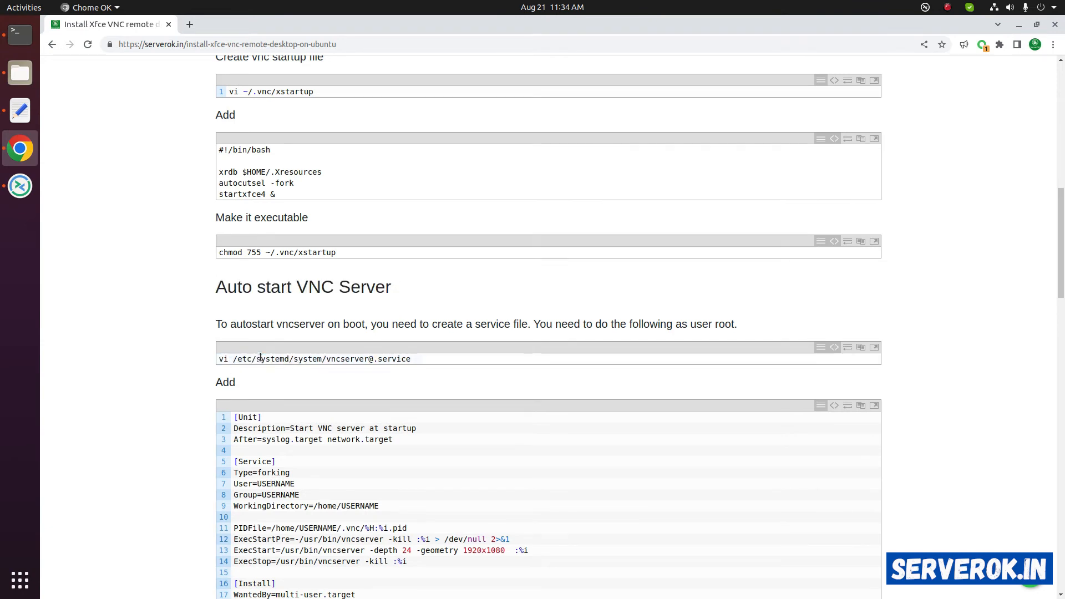
right_click(314, 359)
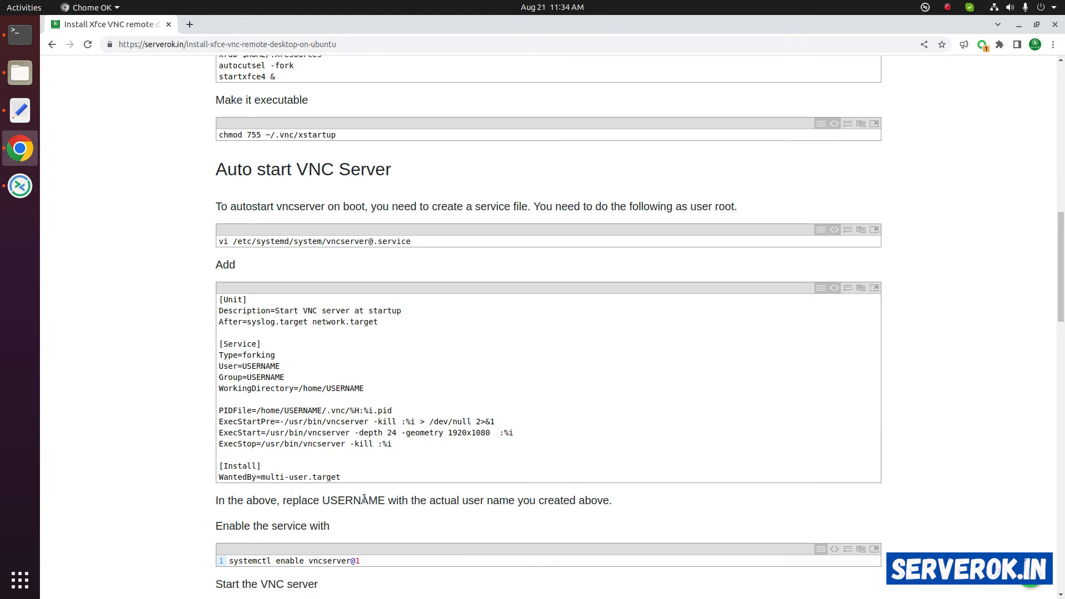
double_click(352, 501)
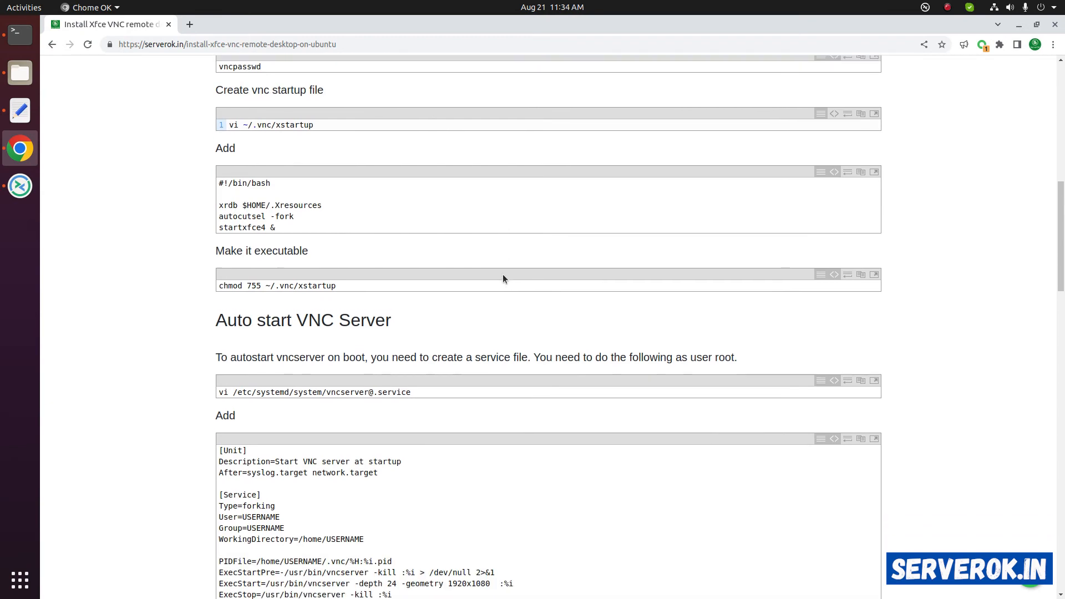
scroll("down", 3)
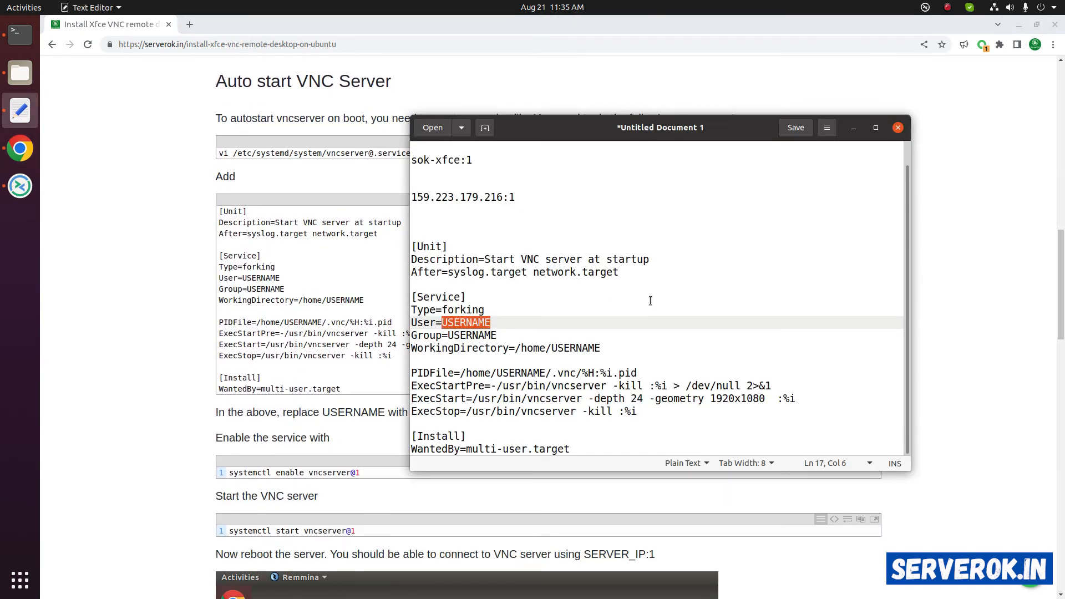
Step: Overwrite the USERNAME placeholders with 'desktop' and copy the edited service block
type("desktop")
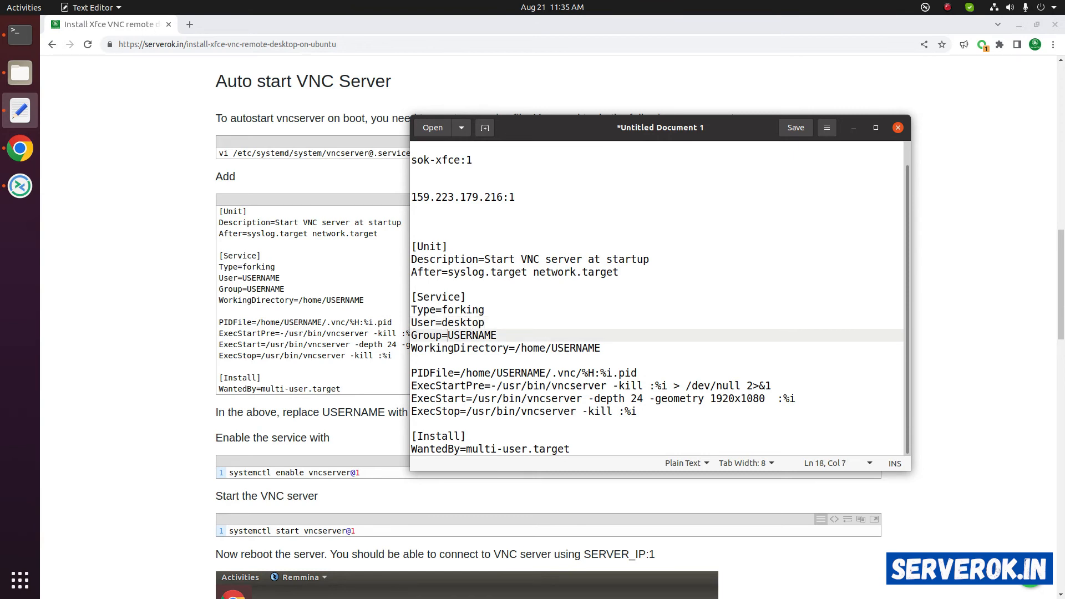
type("desktop")
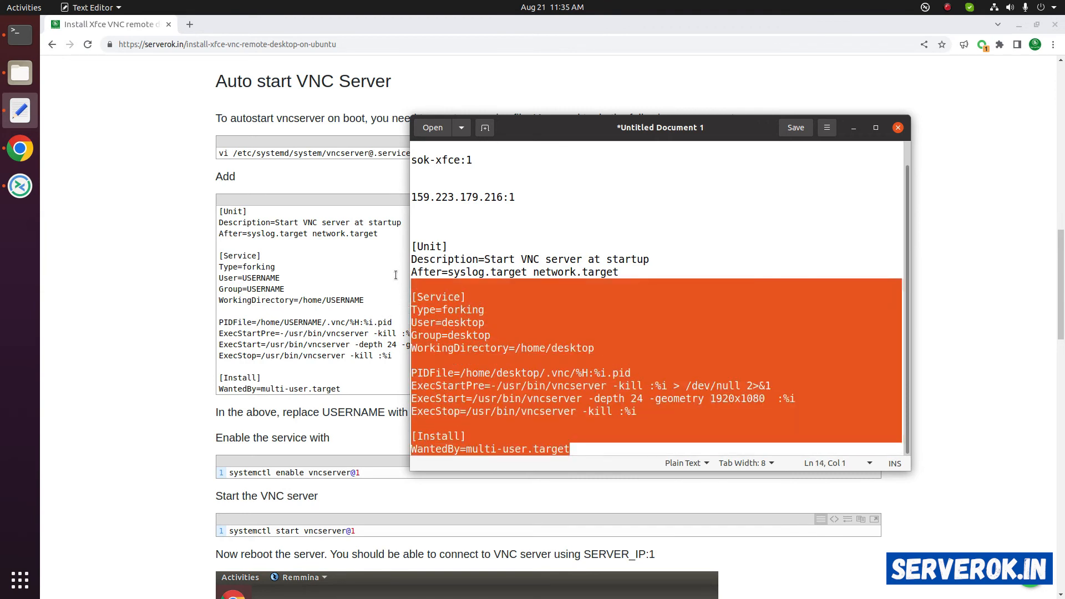
left_click(19, 35)
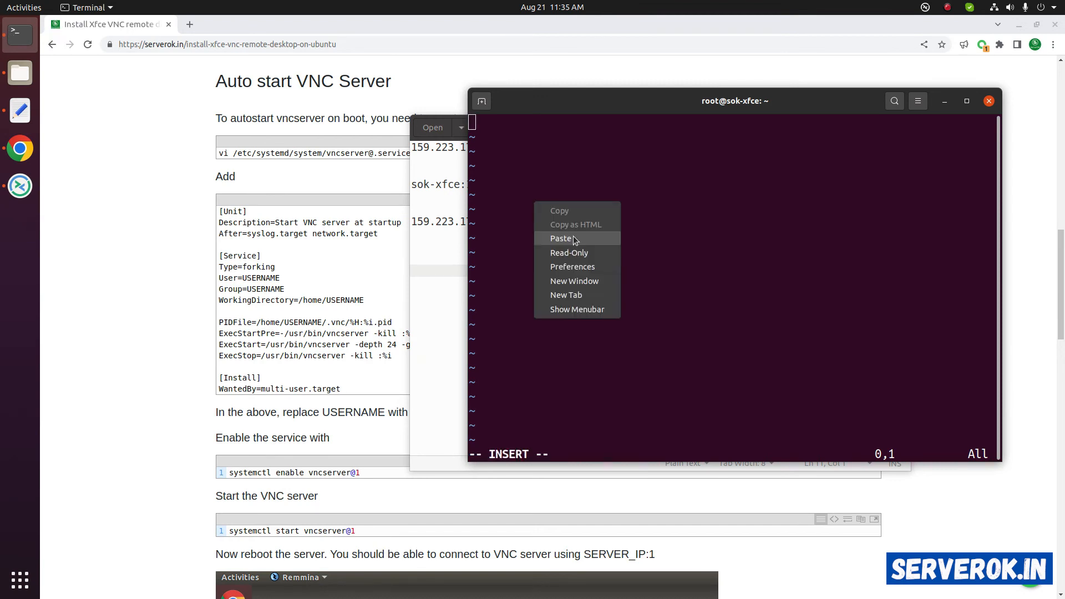
Step: Paste the edited unit into vi for /etc/systemd/system/vncserver@.service
left_click(562, 238)
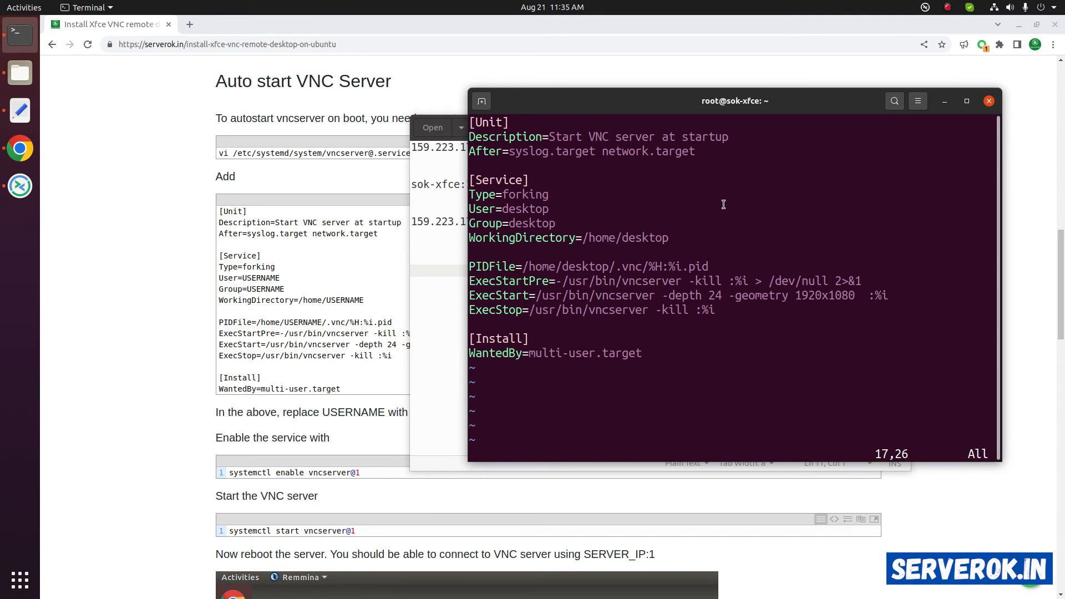
mouse_move(681, 220)
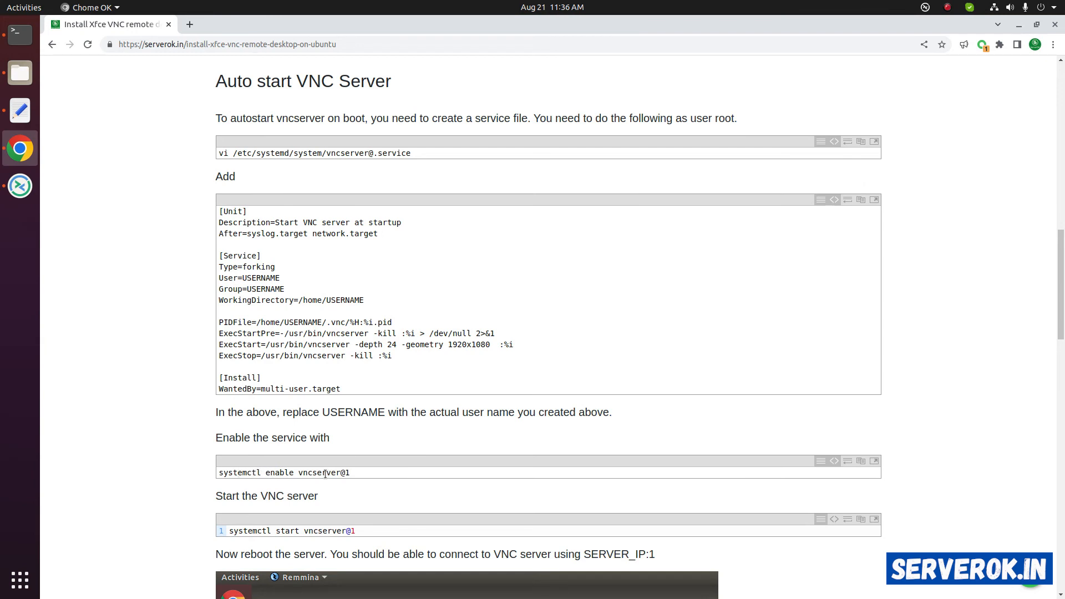
Step: Run systemctl enable vncserver@1, then systemctl start vncserver@1
right_click(306, 472)
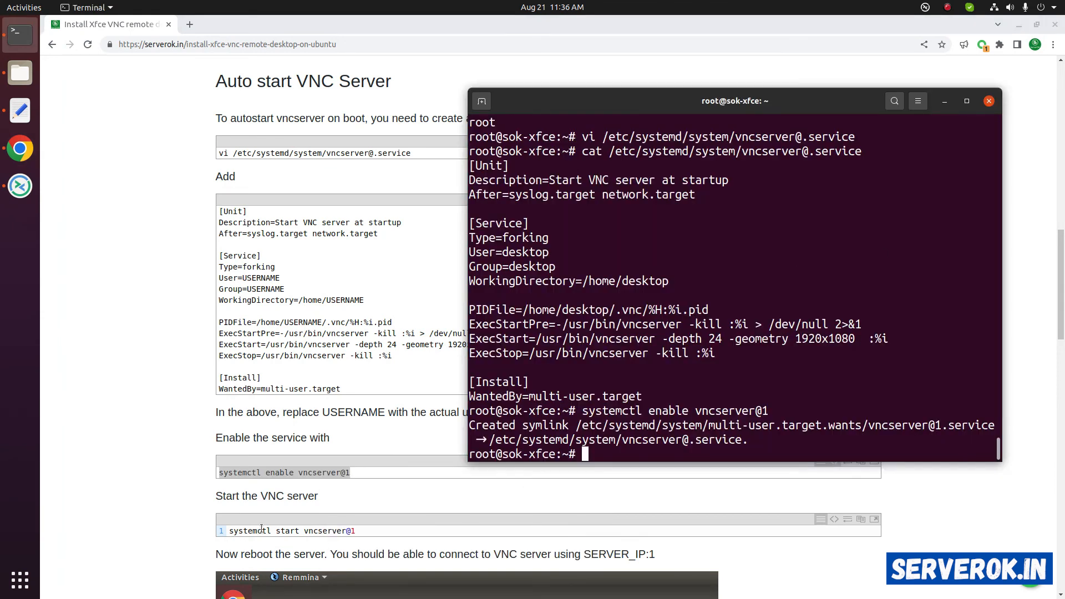
type("systemctl enable vncserver@1")
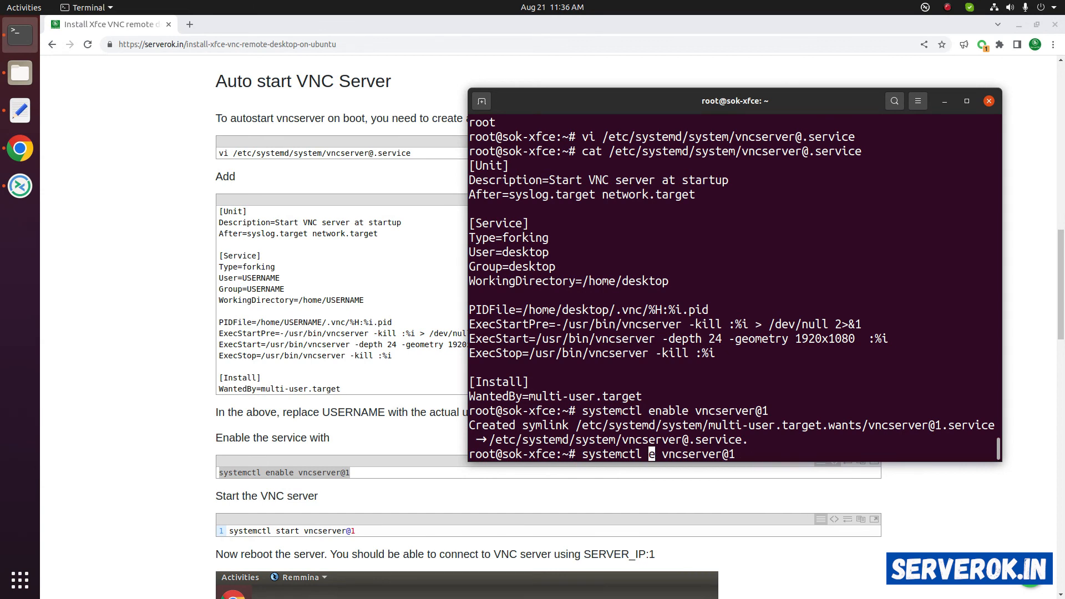
type("start")
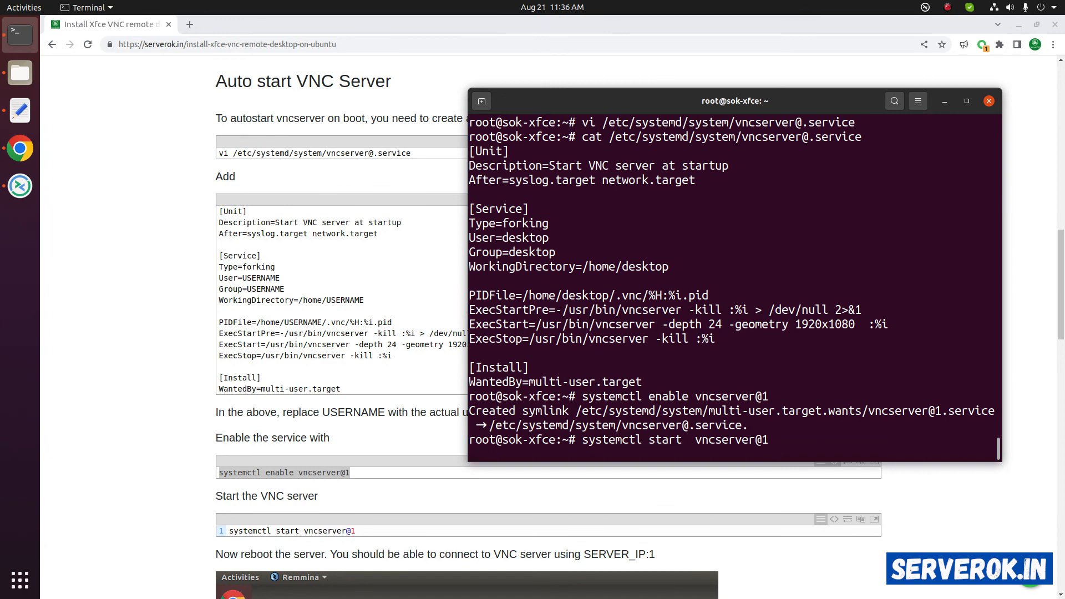
key("Return")
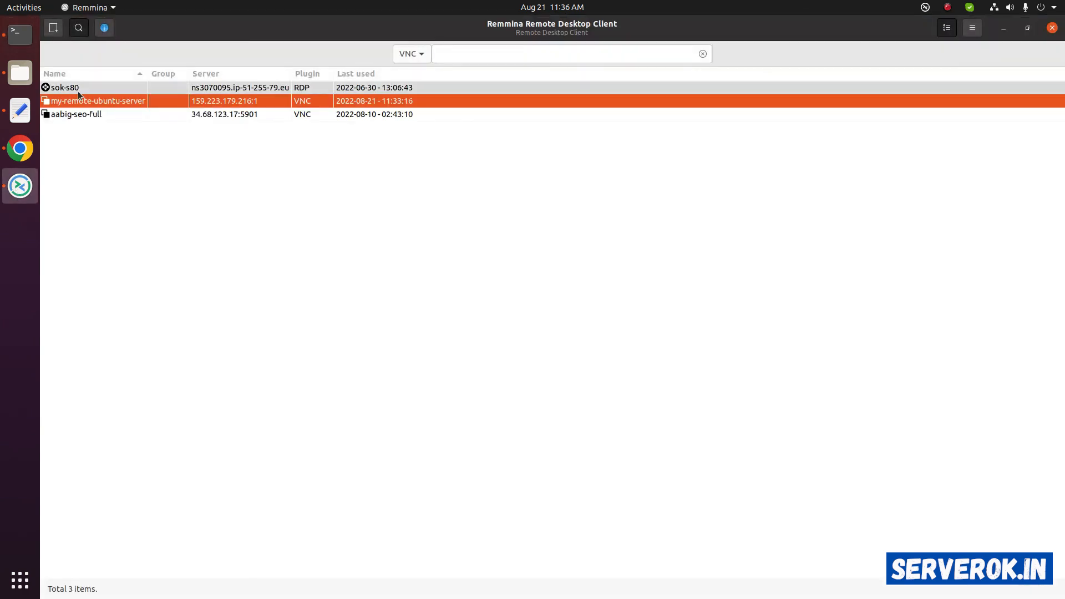
Step: Connect to my-remote-ubuntu-server and search 'vnc client windows' in its Chrome
double_click(99, 101)
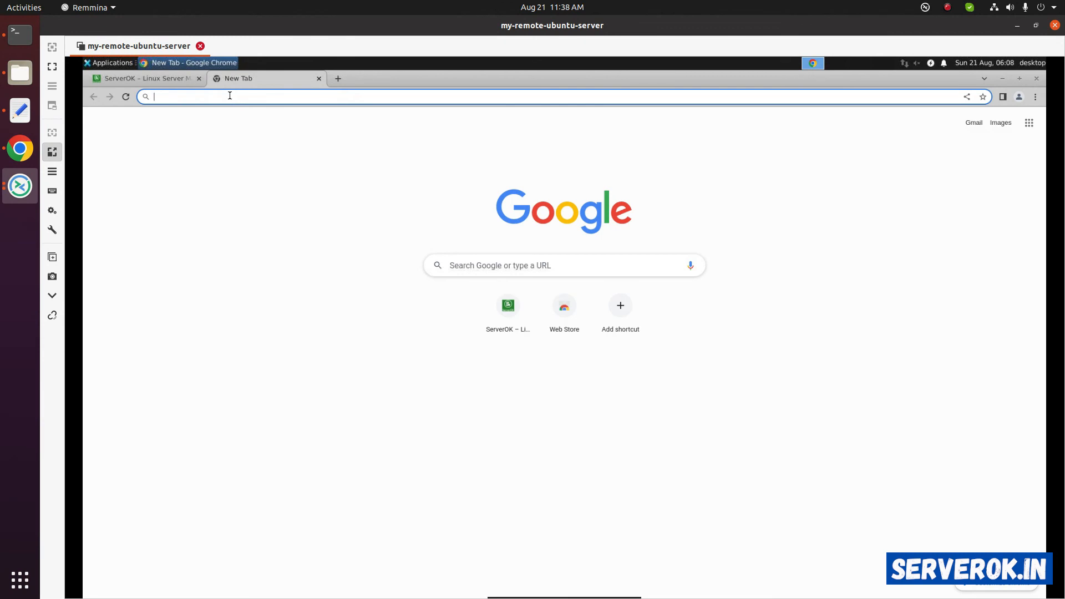
type("vncclient")
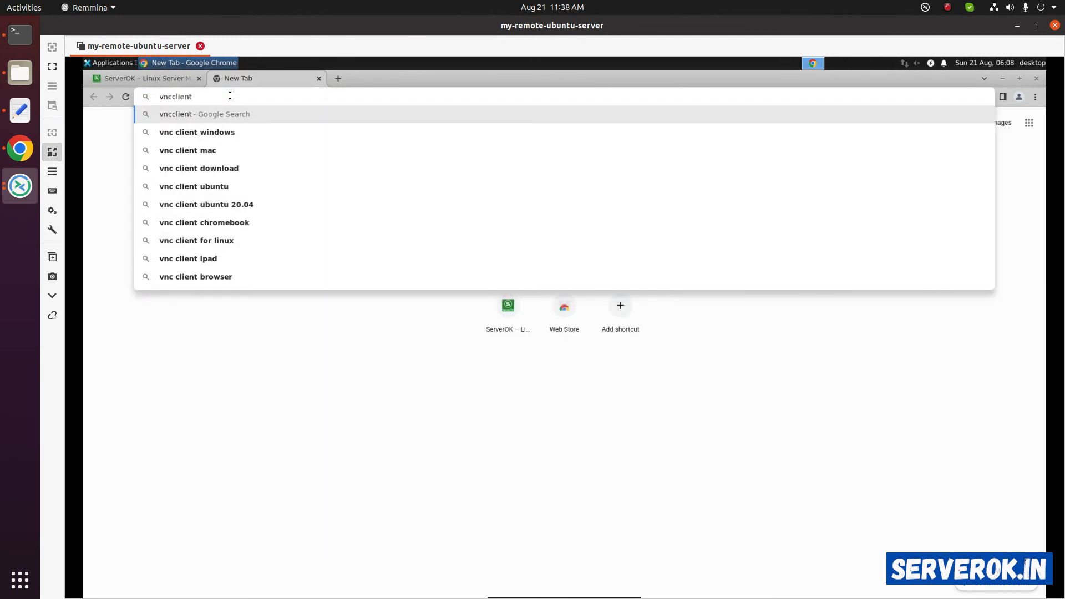
left_click(197, 132)
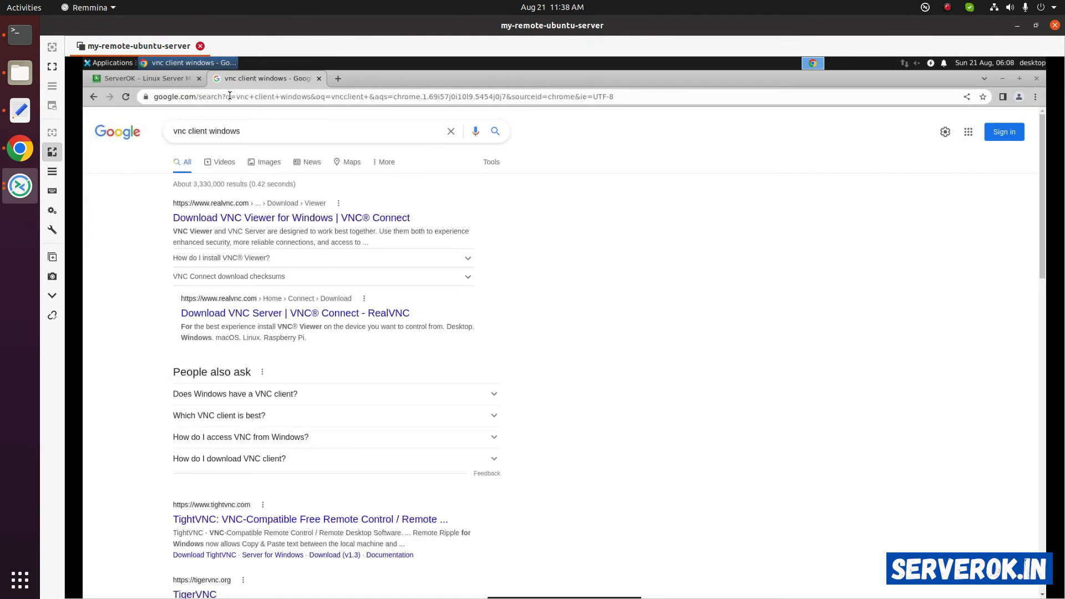